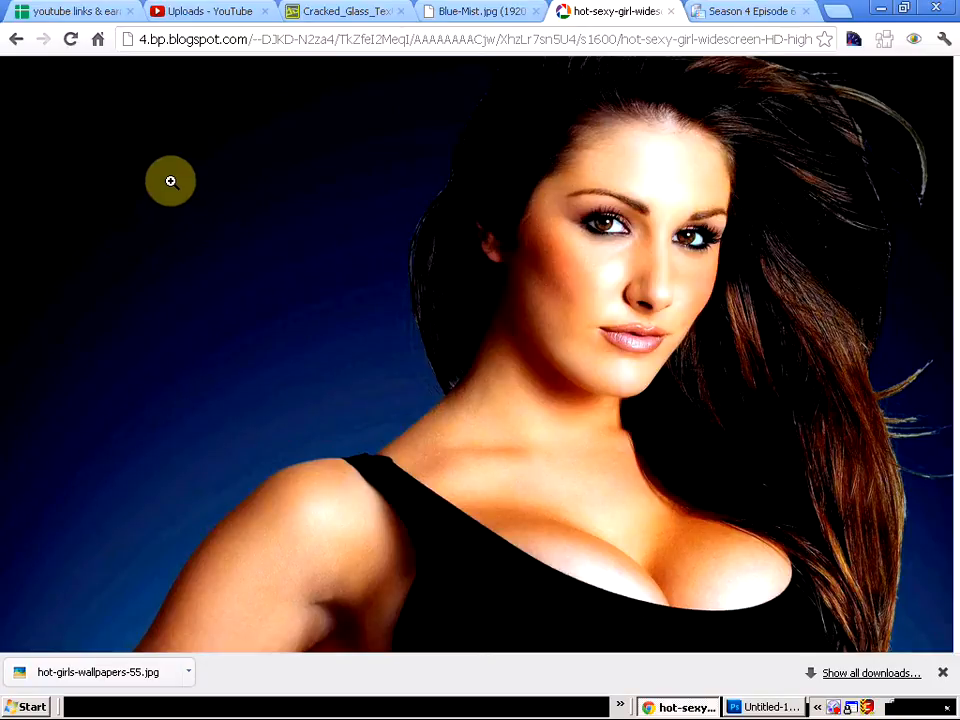
mouse_move(396, 276)
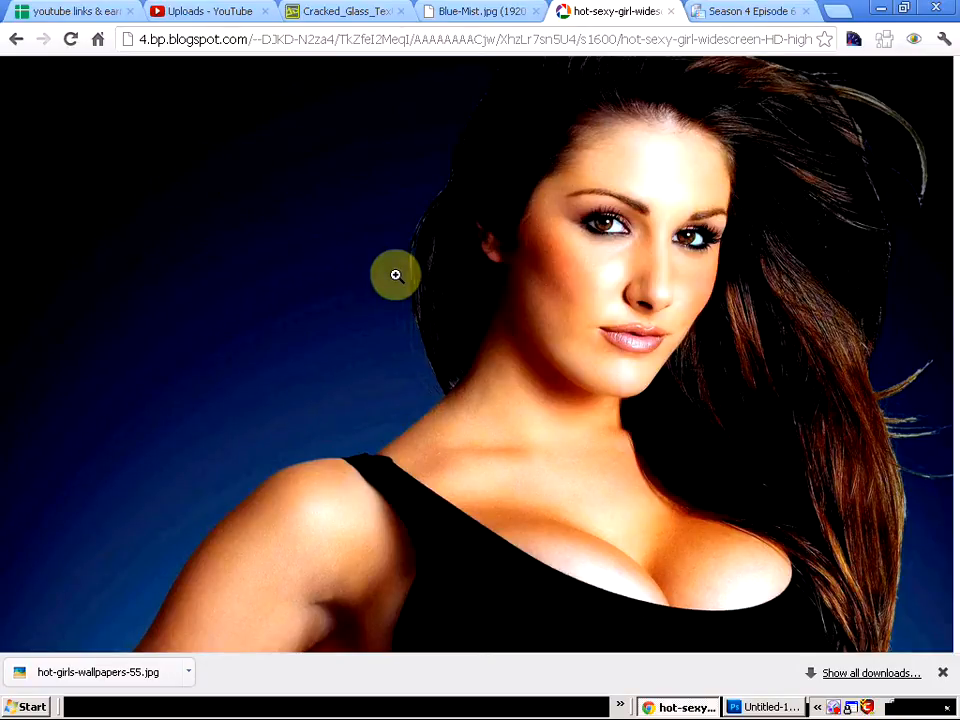
mouse_move(332, 340)
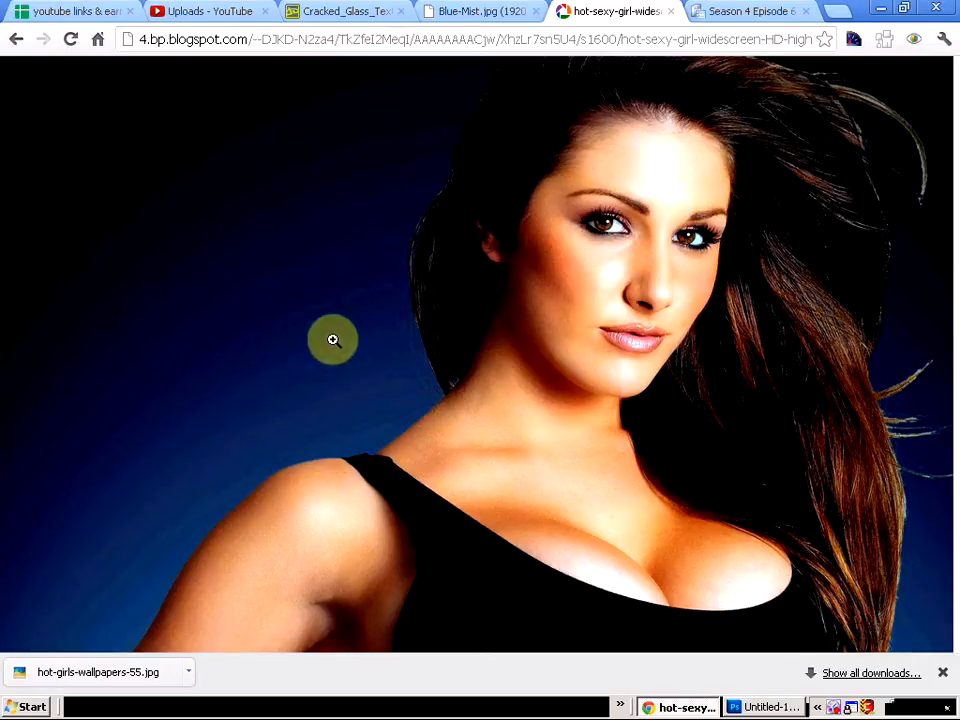
Copy the portrait in, enlarge Layer 1 to about 120% to cover the canvas, and apply the transform.
right_click(496, 376)
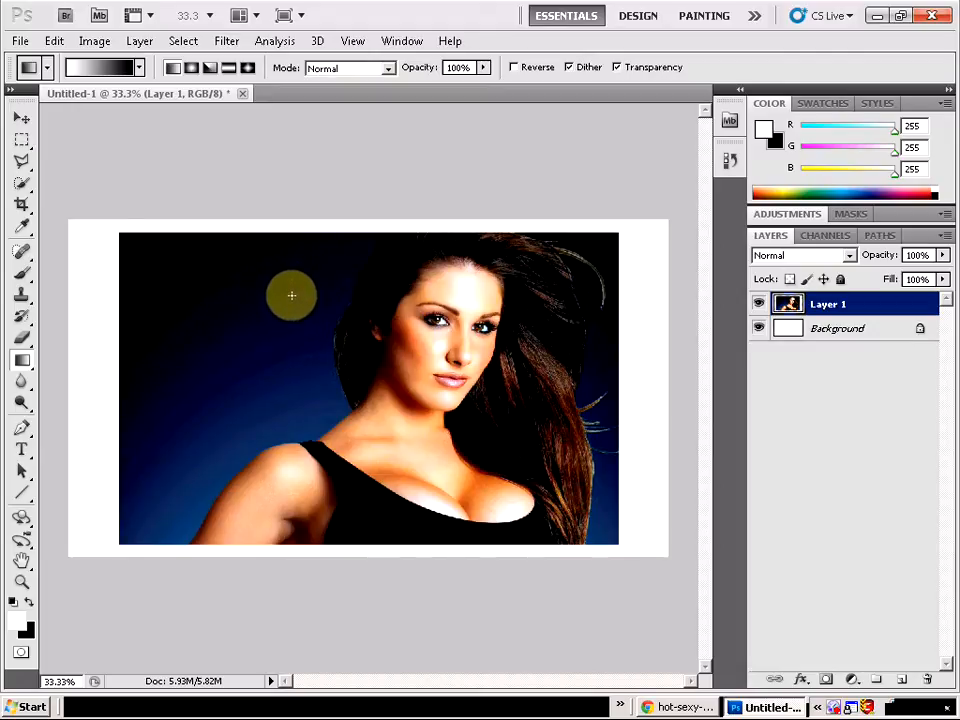
left_click(22, 118)
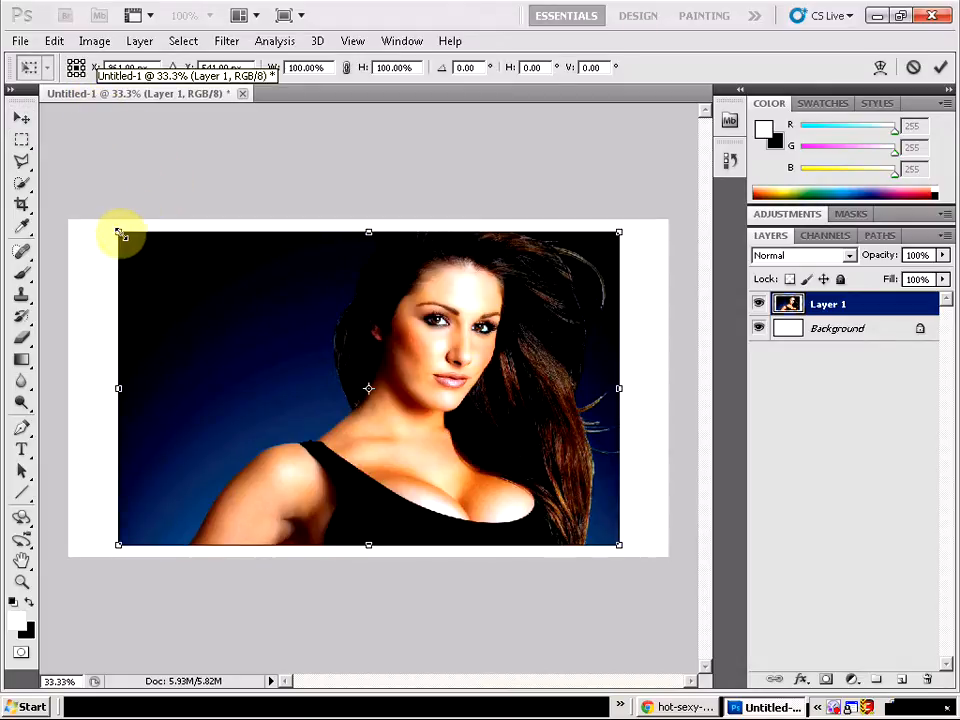
mouse_move(108, 190)
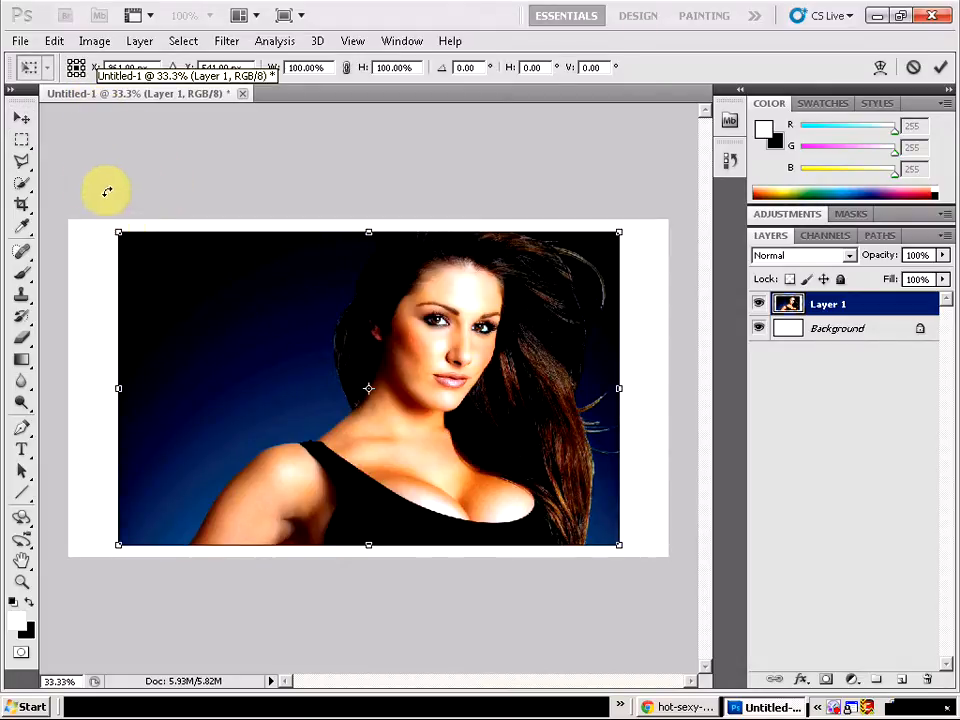
left_click_drag(120, 232, 76, 204)
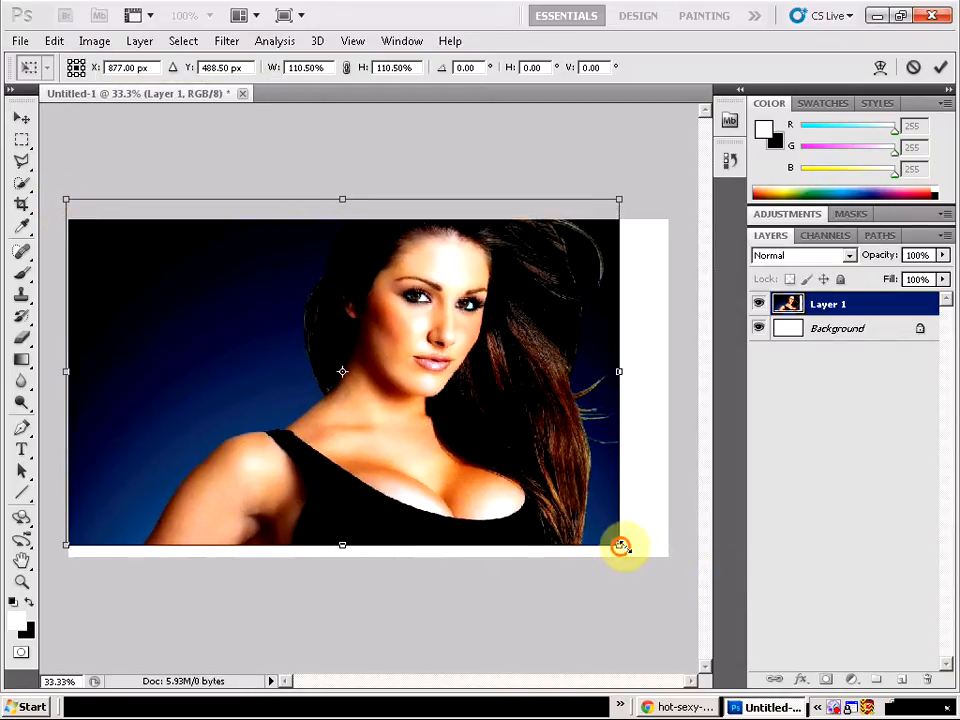
left_click_drag(620, 548, 670, 576)
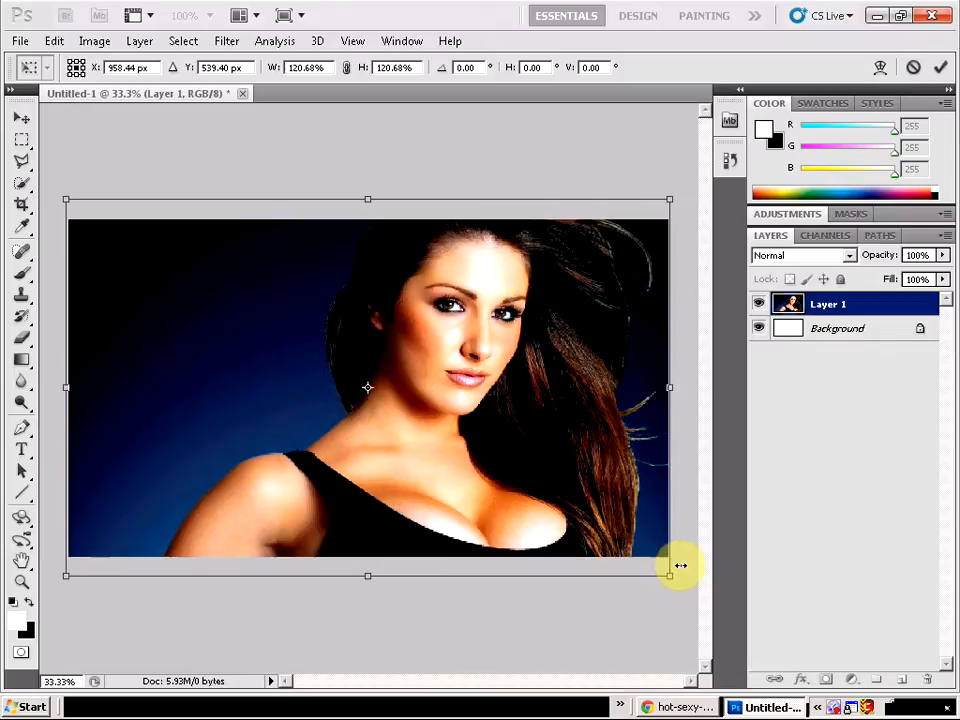
left_click(22, 138)
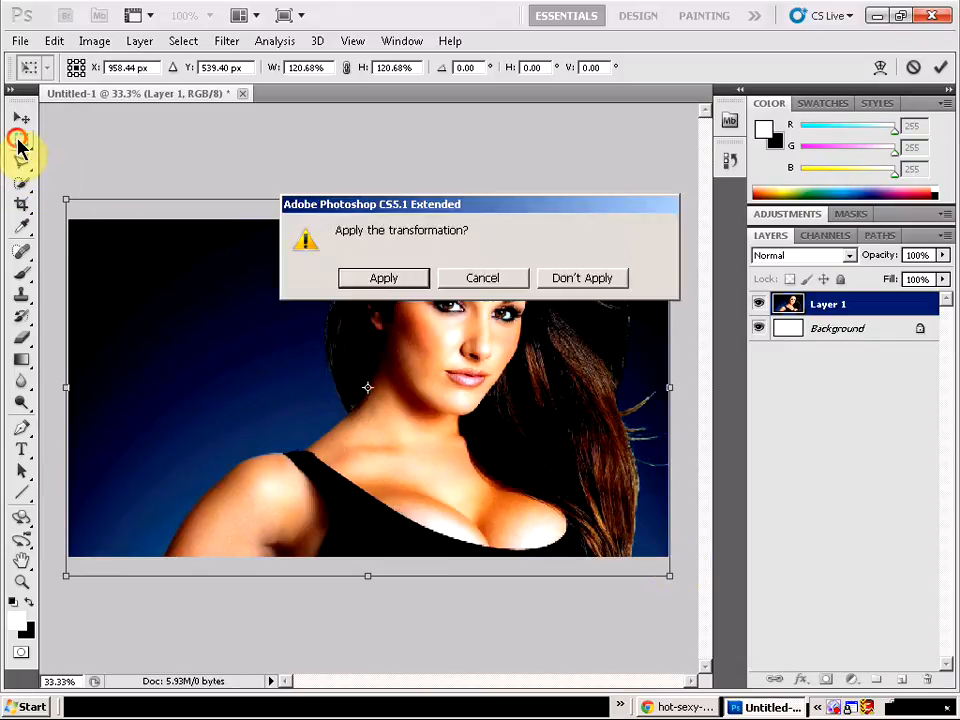
left_click(384, 278)
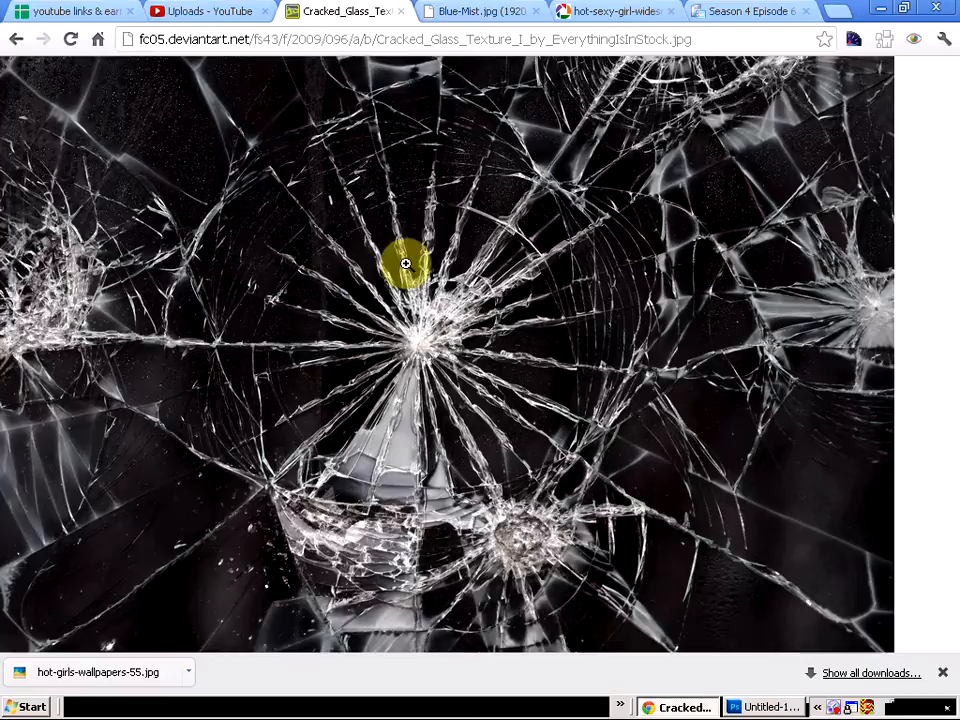
Copy the cracked glass texture image from its Chrome tab.
right_click(404, 264)
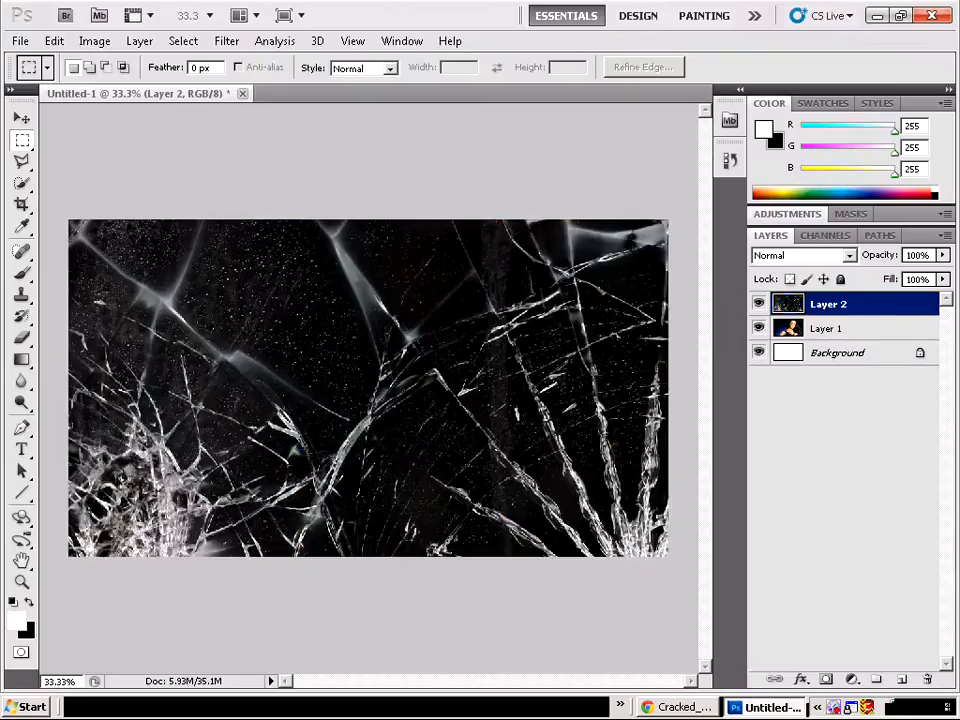
Resize and move the pasted glass on Layer 2 so its impact centre sits over her face.
left_click(22, 116)
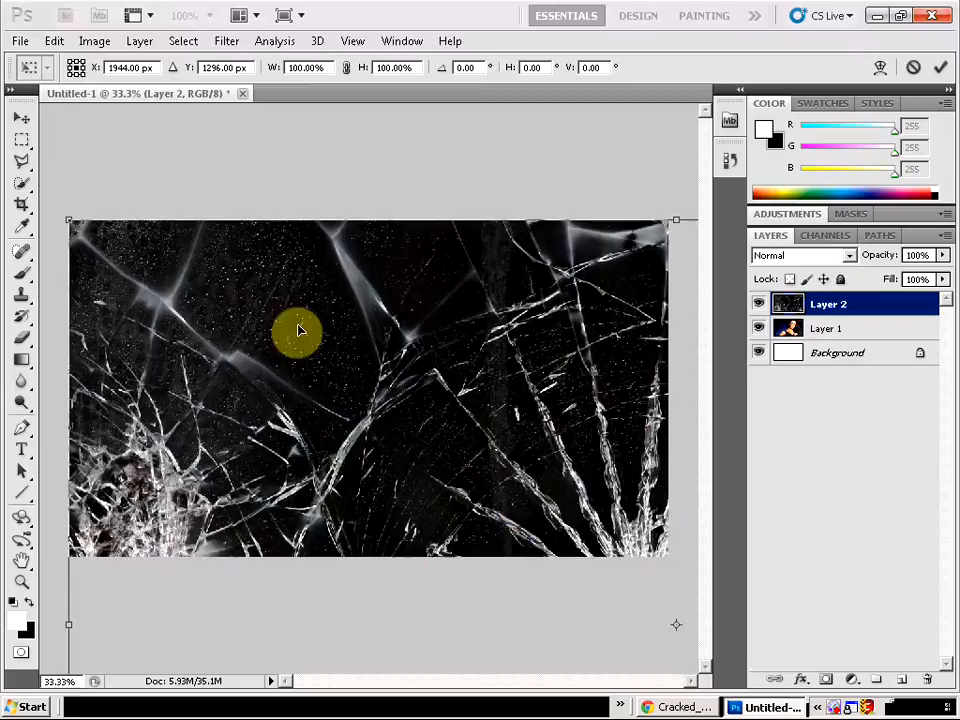
mouse_move(96, 296)
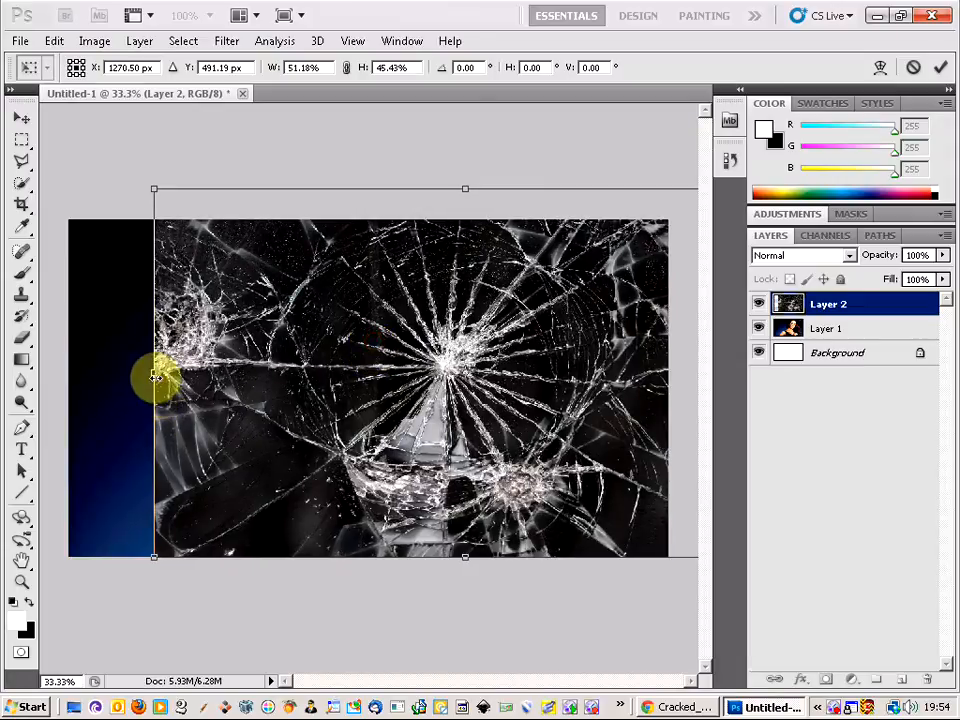
left_click_drag(152, 376, 48, 376)
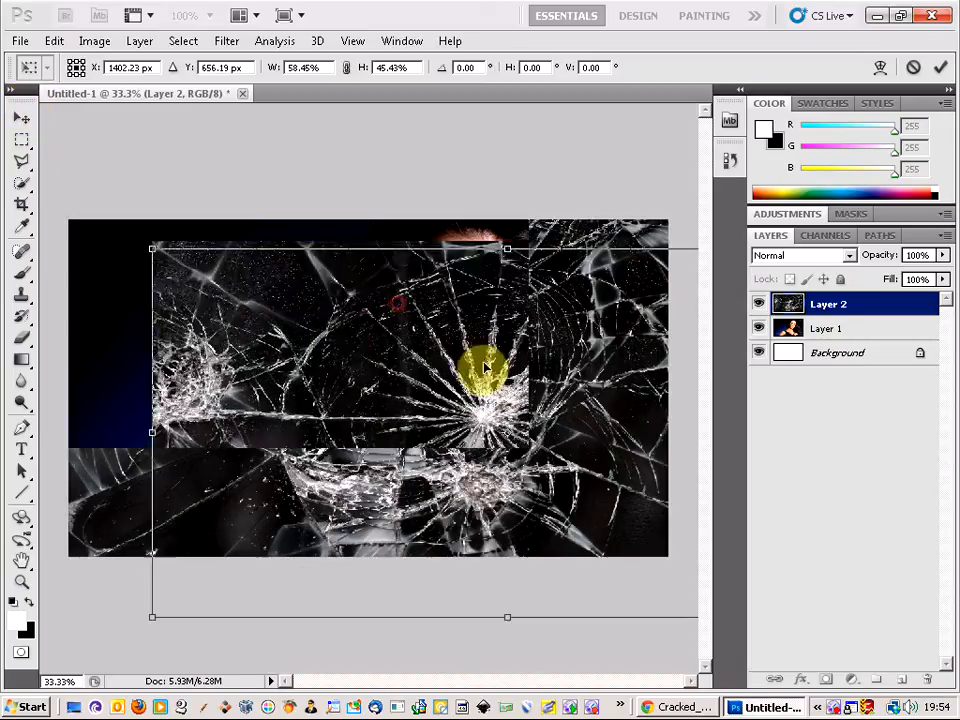
left_click_drag(486, 364, 456, 280)
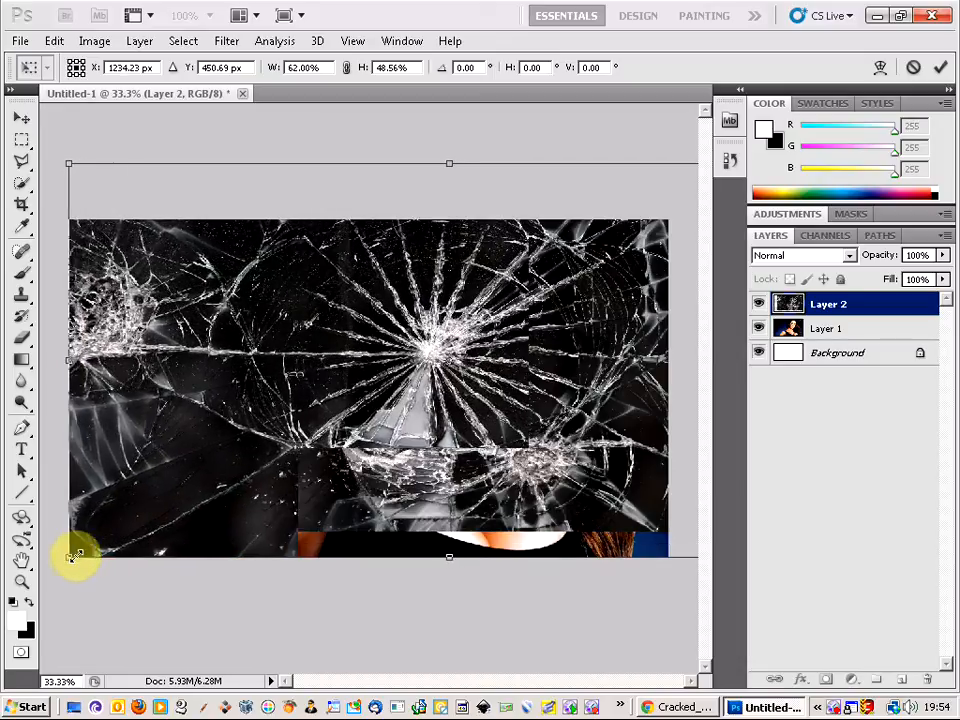
left_click_drag(78, 556, 396, 424)
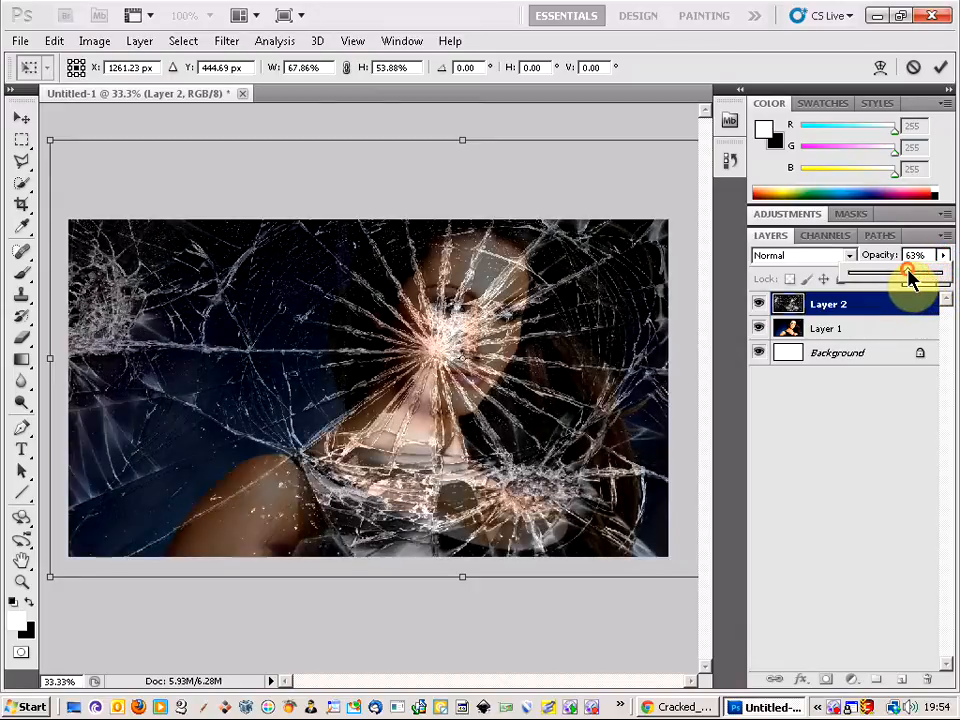
Lower the glass opacity to check alignment, restore it to 100%, and apply the transform.
left_click_drag(908, 272, 896, 272)
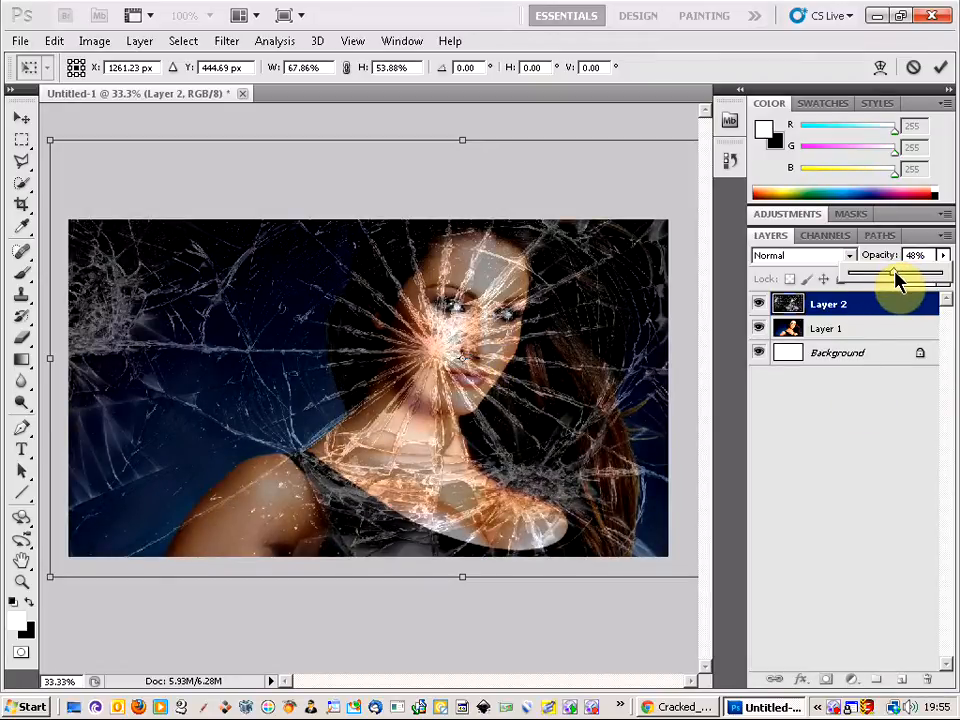
left_click_drag(882, 272, 900, 272)
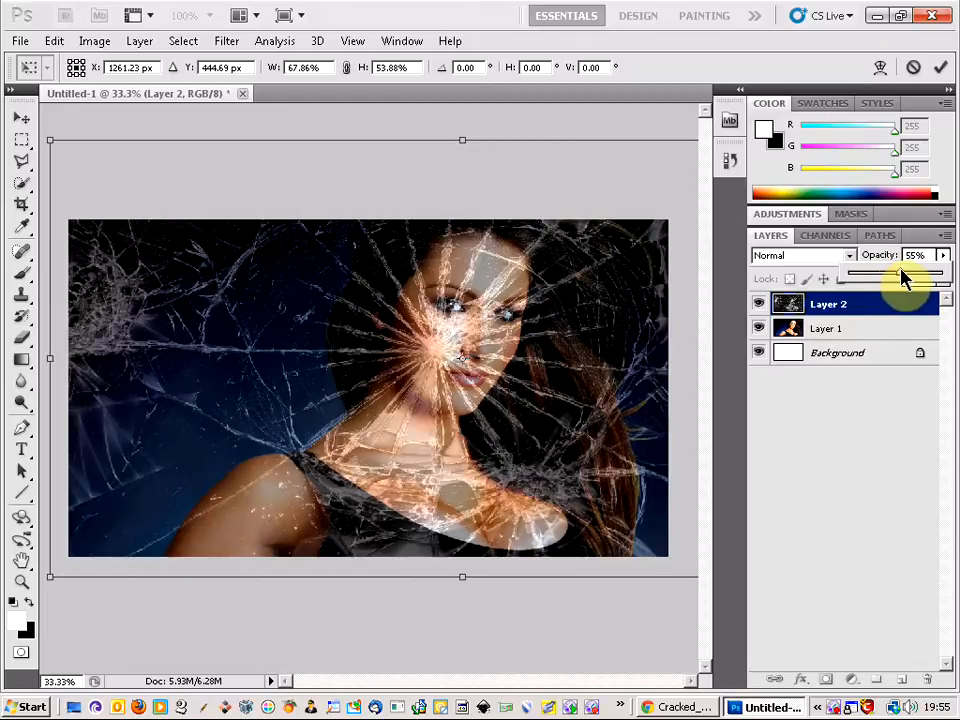
left_click_drag(892, 272, 940, 272)
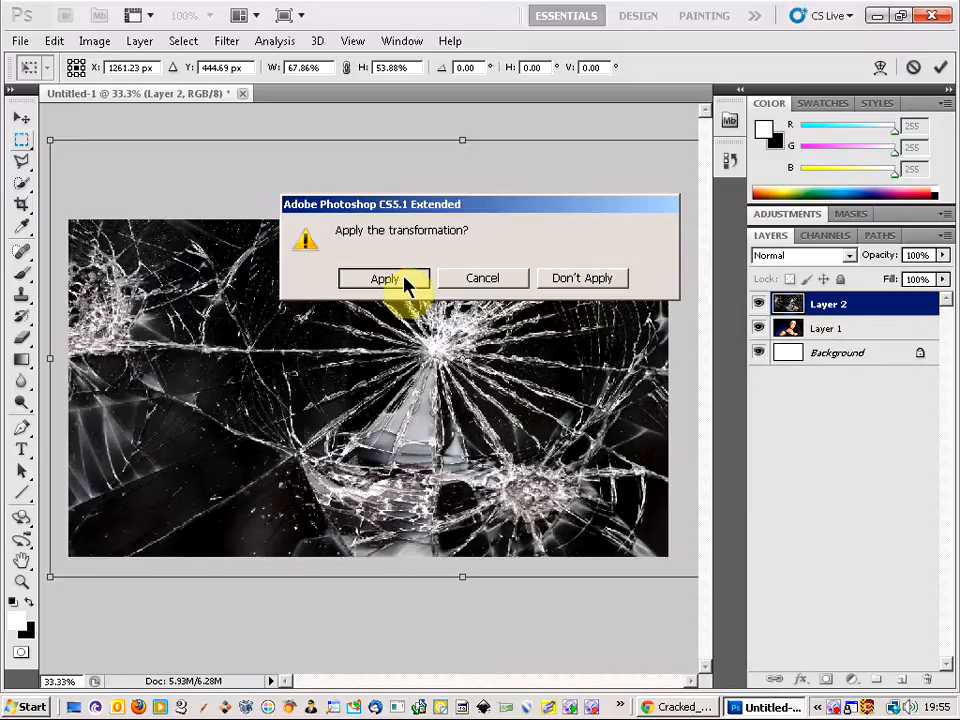
left_click(384, 278)
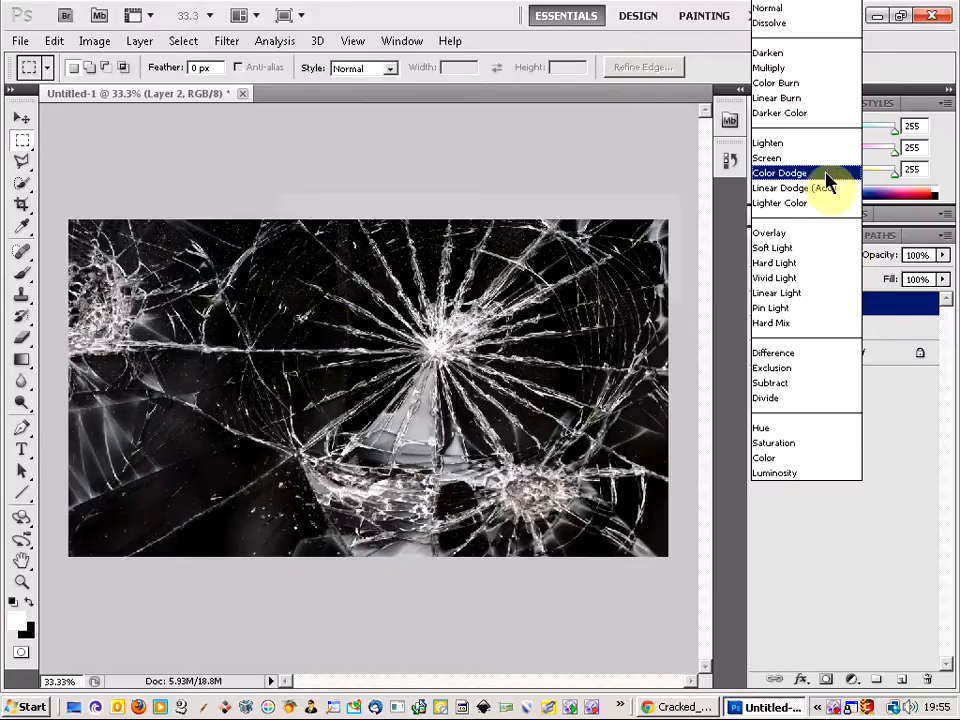
Set Layer 2's blend mode to Screen so the portrait shows behind the cracks.
left_click(766, 158)
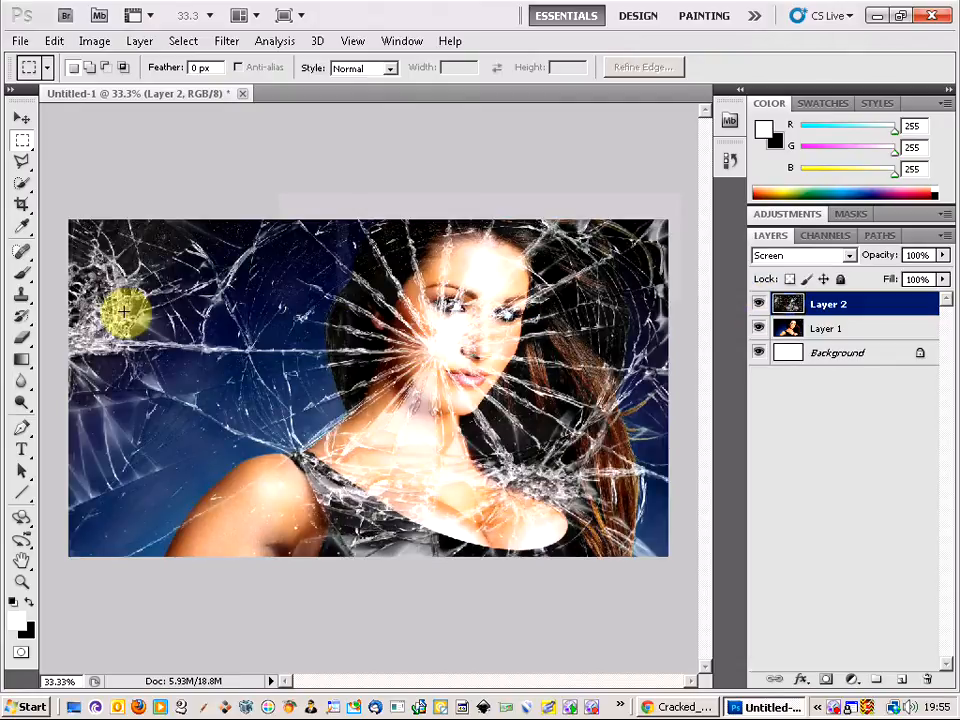
Rename the portrait layer to 'girl' and the texture layer to 'glass'.
left_click(828, 328)
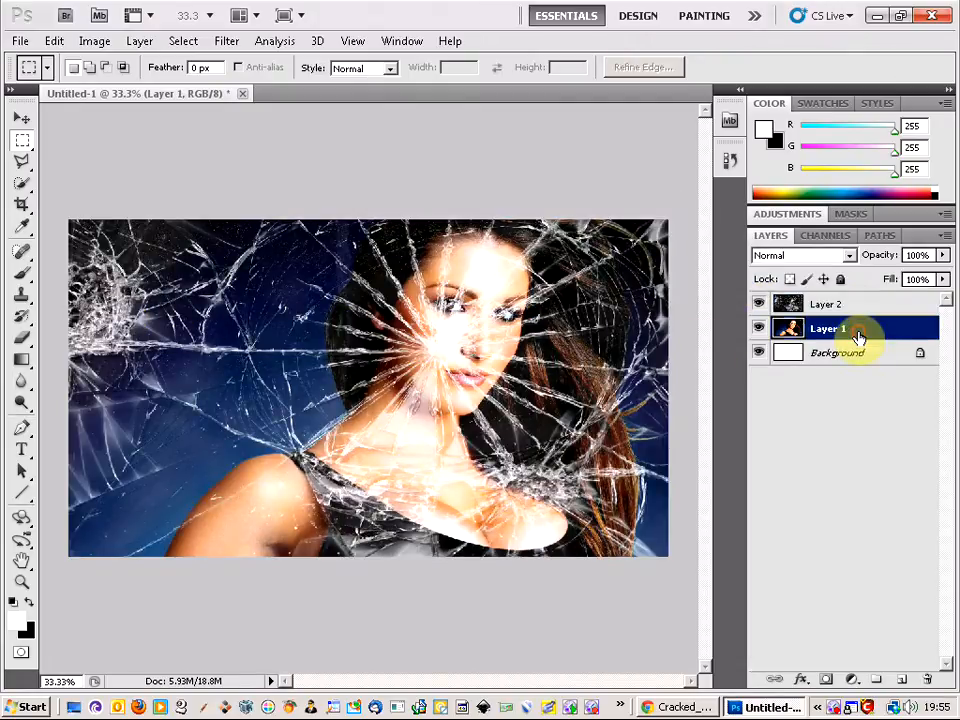
double_click(828, 328)
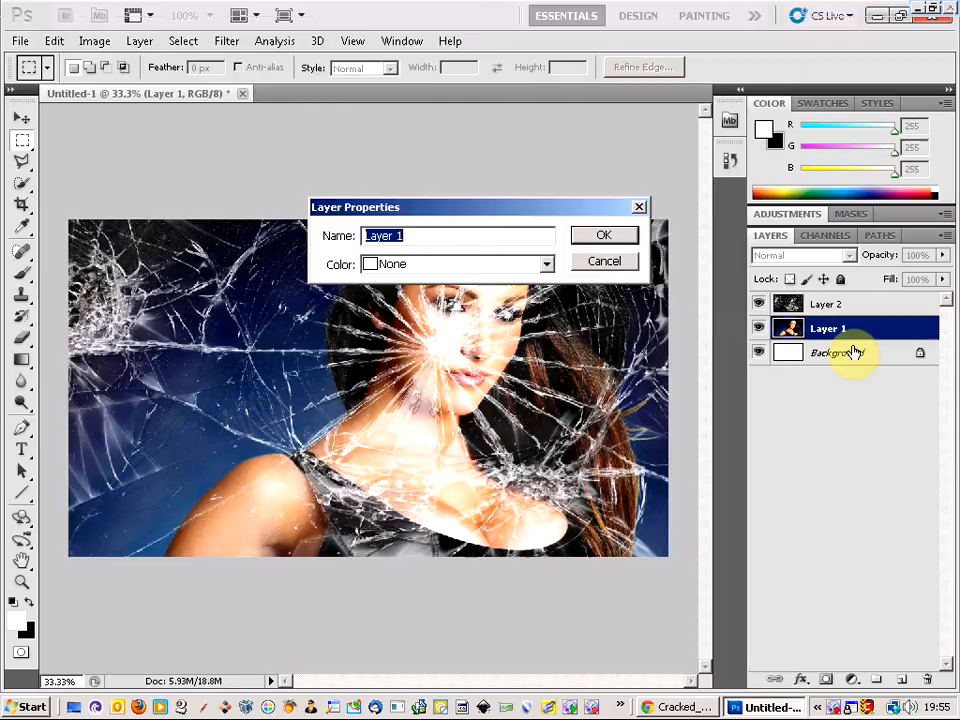
left_click(604, 234)
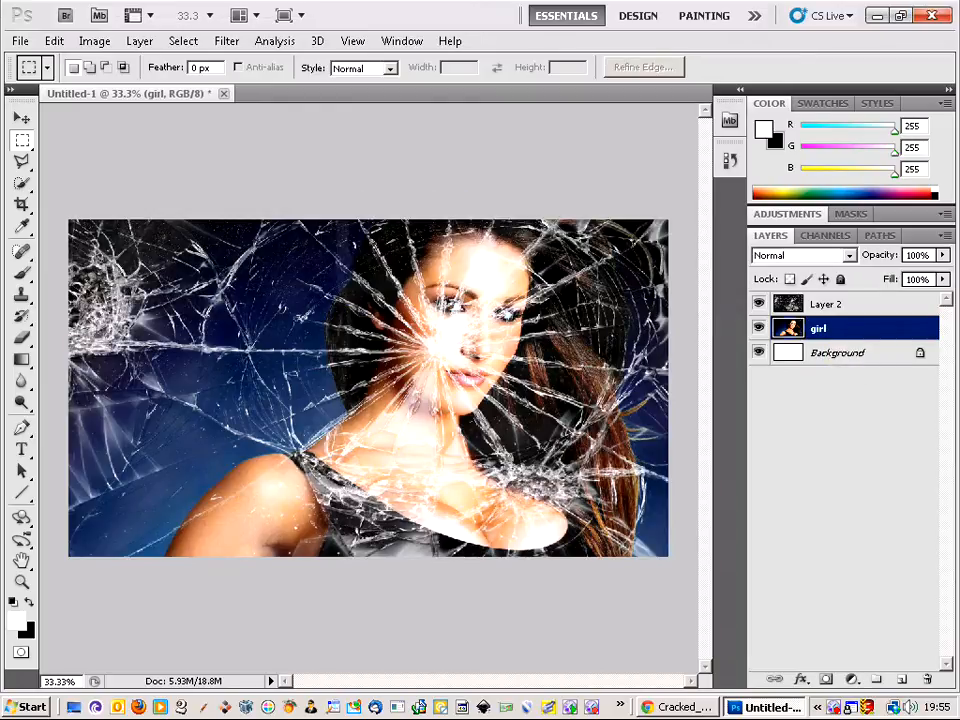
left_click(824, 304)
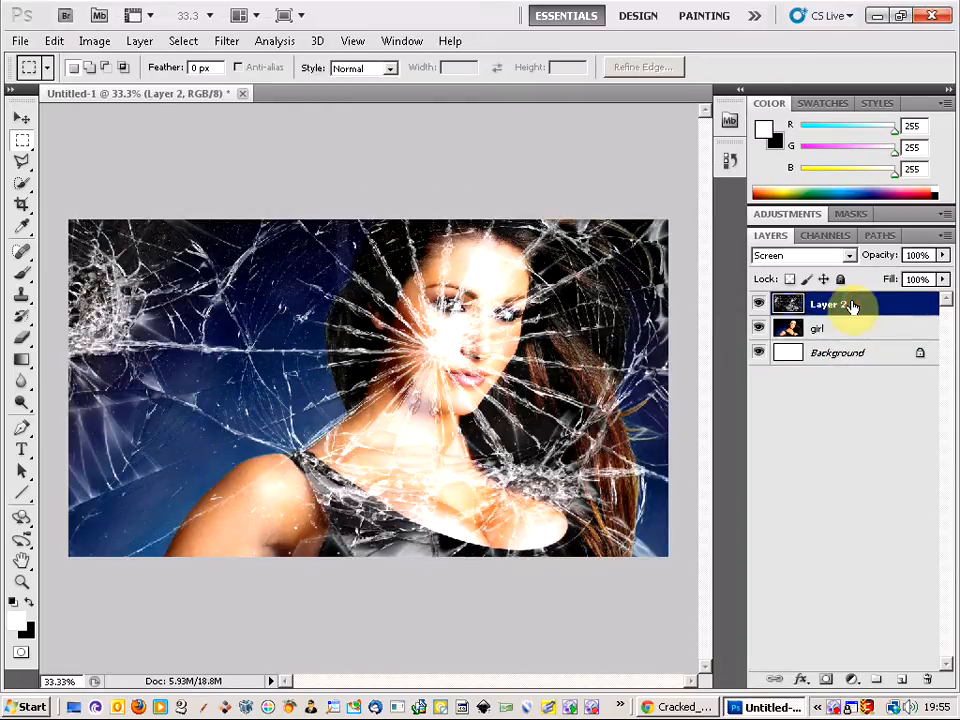
double_click(830, 304)
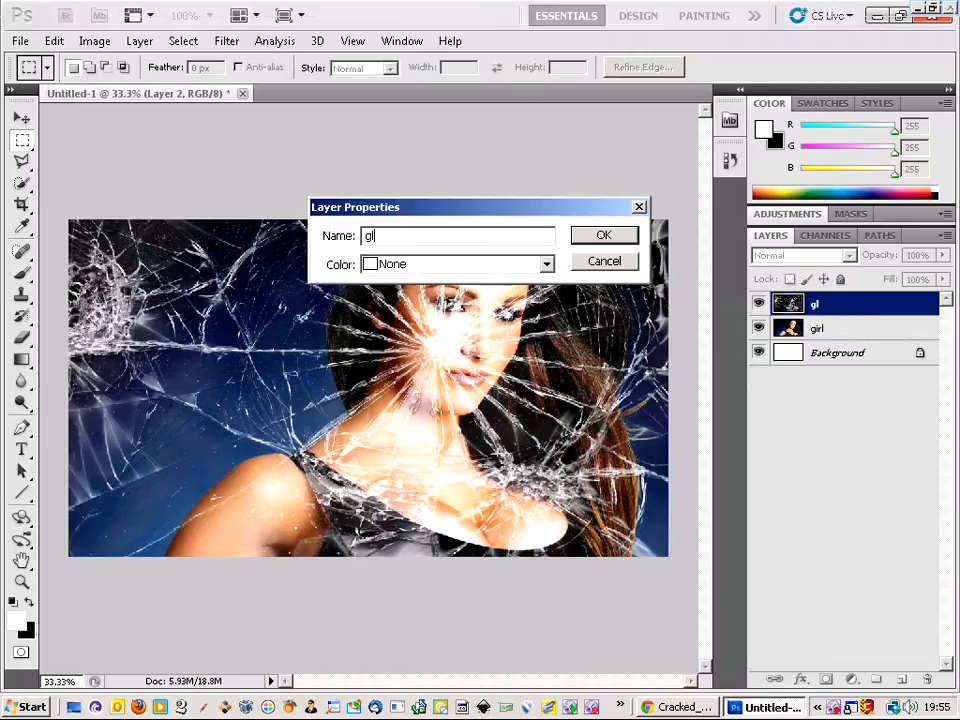
Delete the white Background layer, confirming with Yes.
left_click(604, 234)
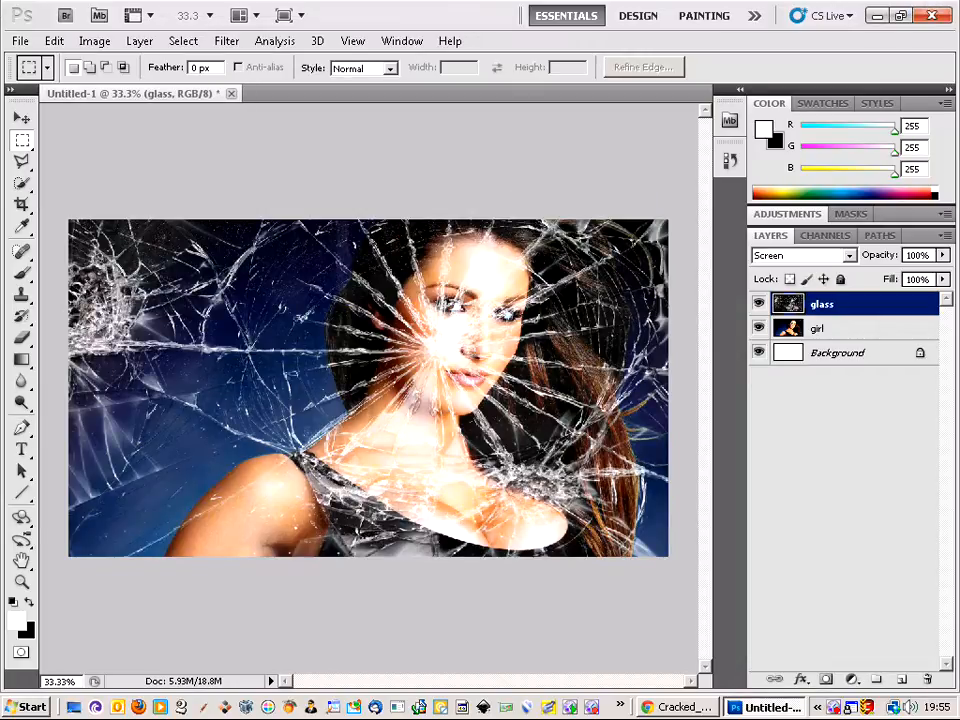
mouse_move(696, 336)
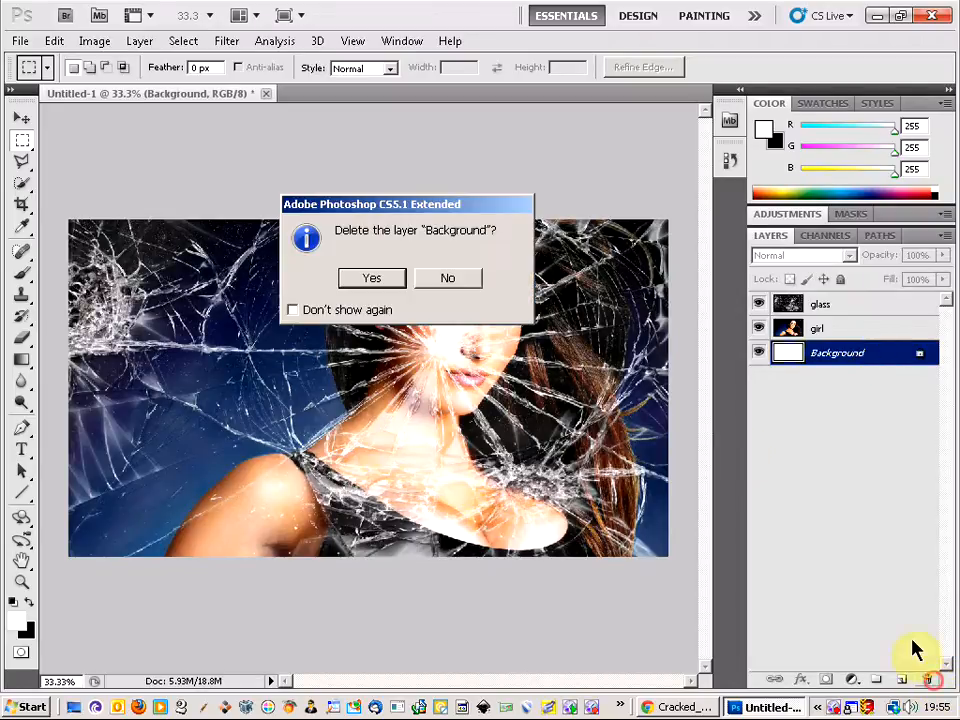
left_click(372, 278)
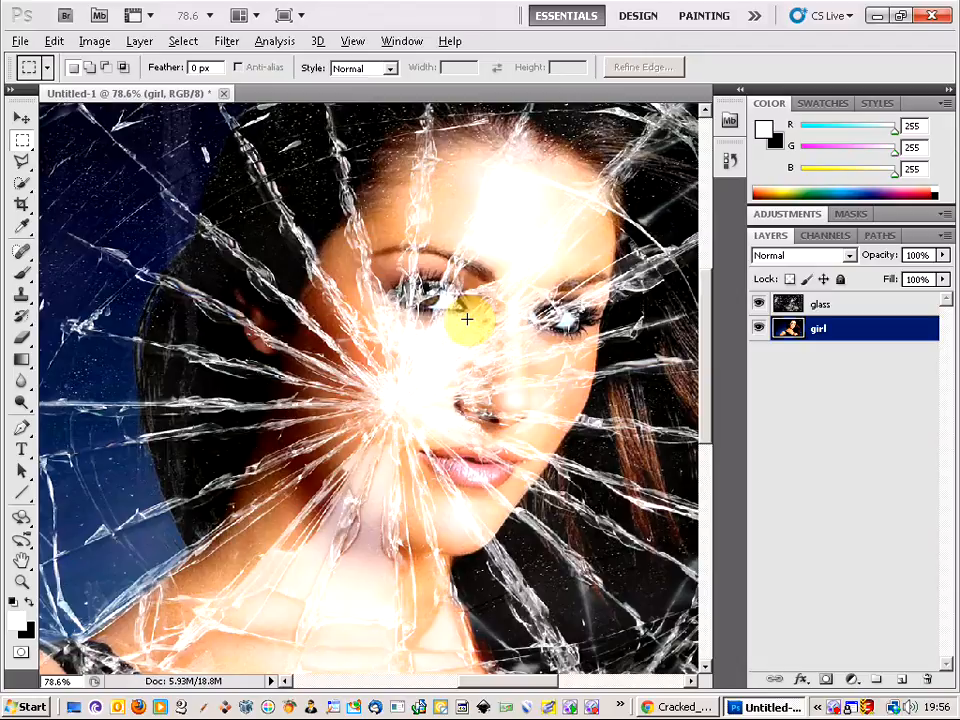
Trace a Polygonal Lasso selection around the woman's face on the girl layer.
left_click(22, 164)
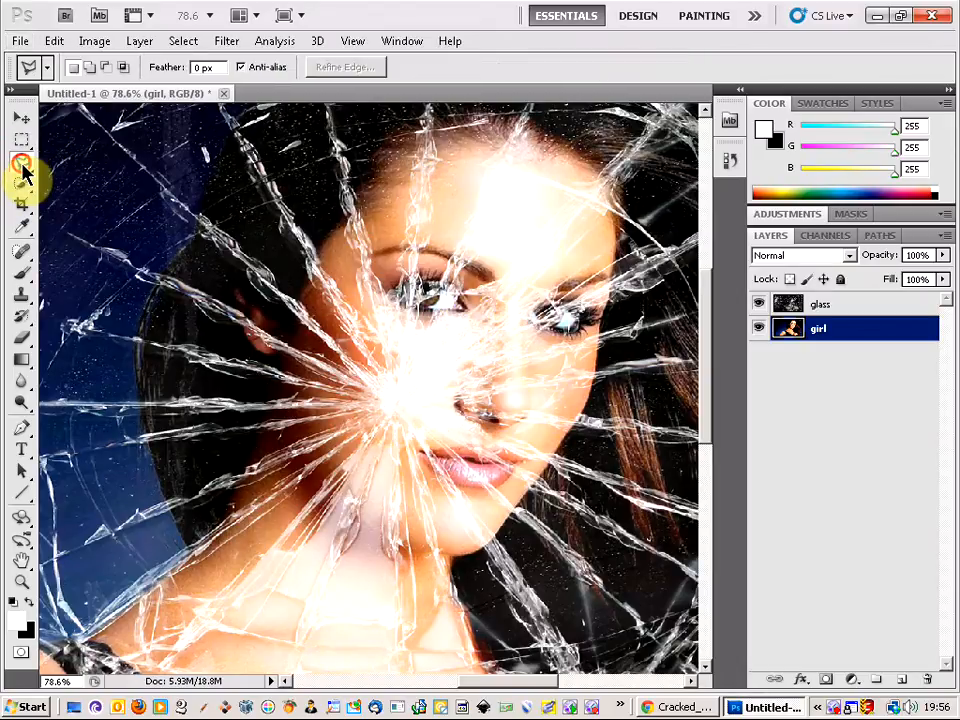
left_click(22, 168)
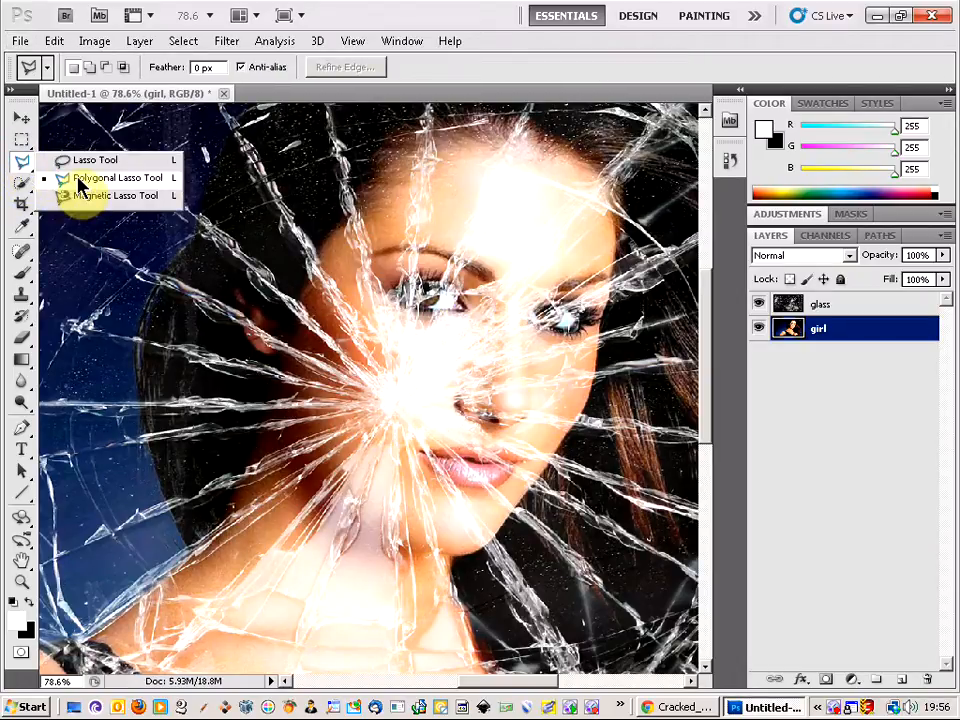
mouse_move(110, 190)
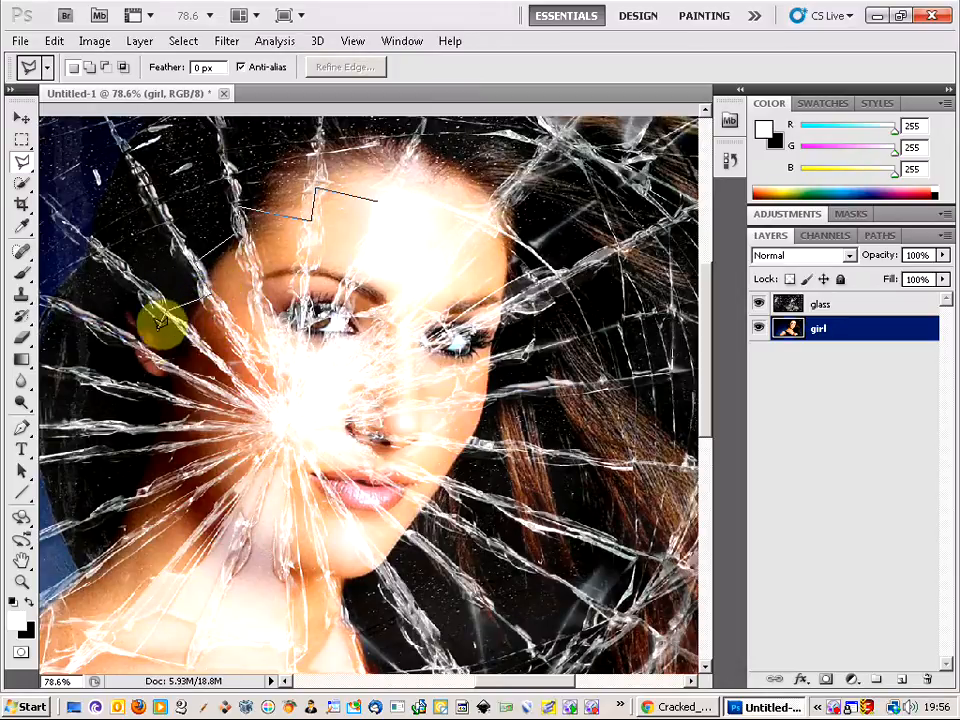
left_click_drag(160, 320, 130, 336)
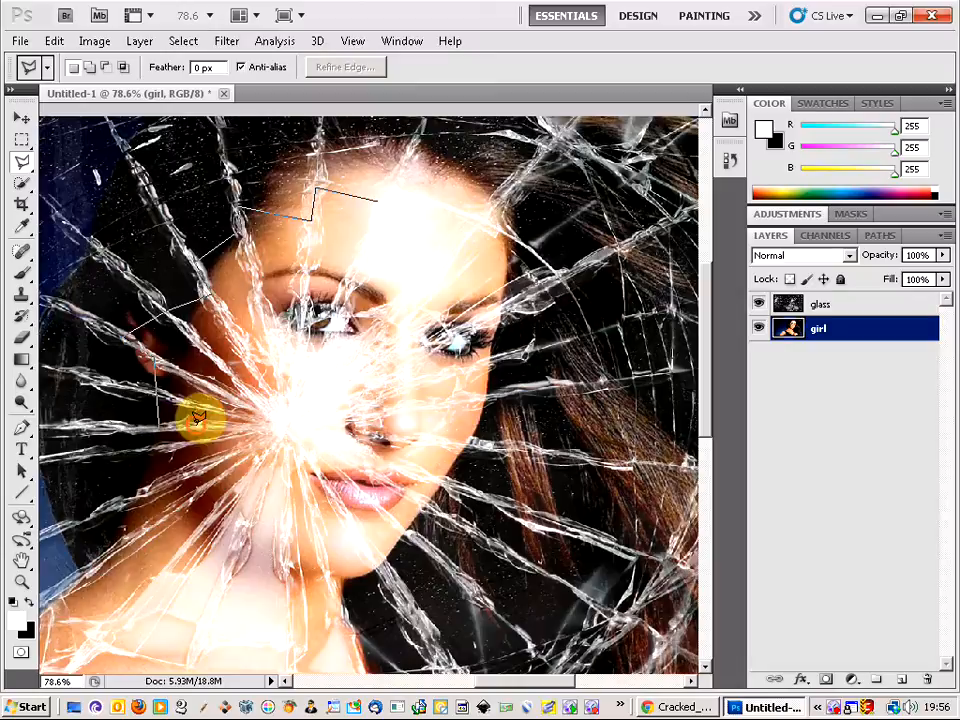
mouse_move(200, 464)
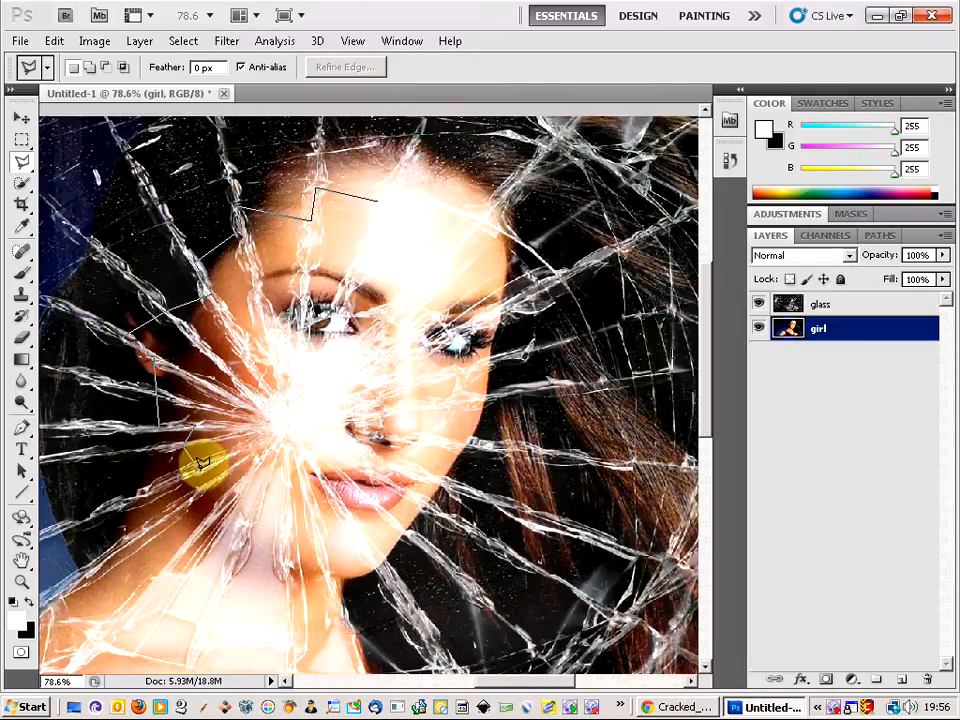
mouse_move(216, 476)
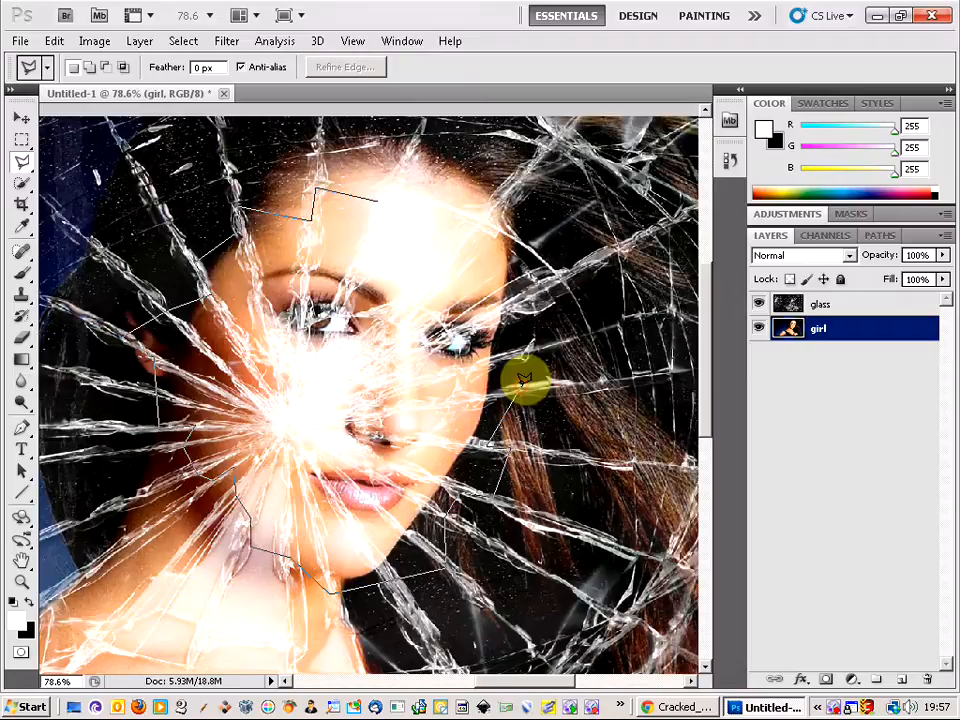
mouse_move(528, 348)
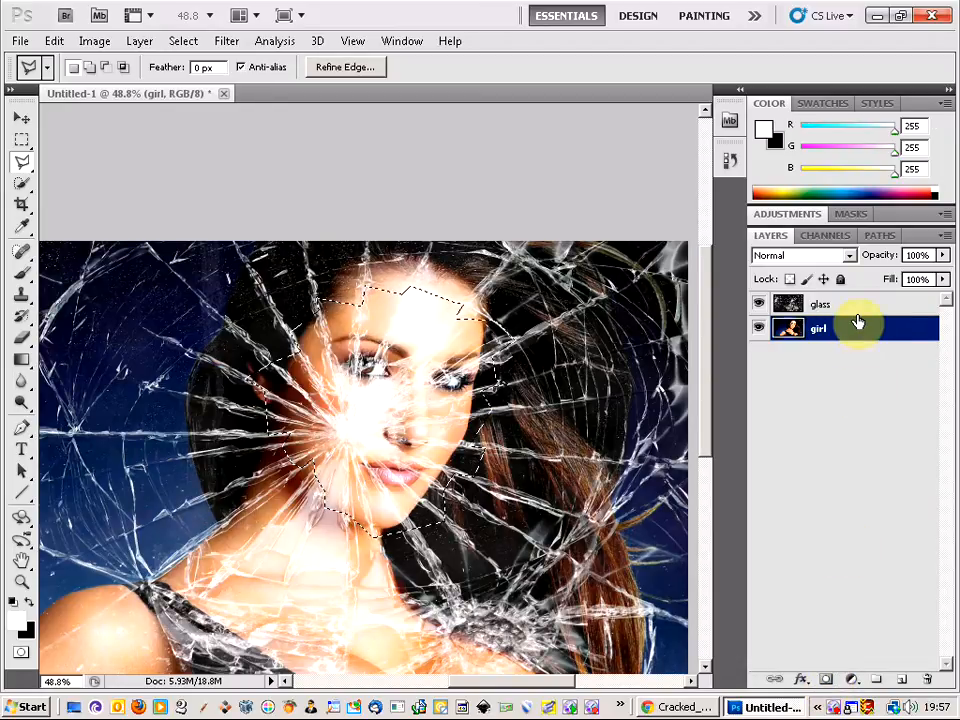
Add a layer mask to the glass layer from the face selection, keeping cracks off her face.
left_click(820, 304)
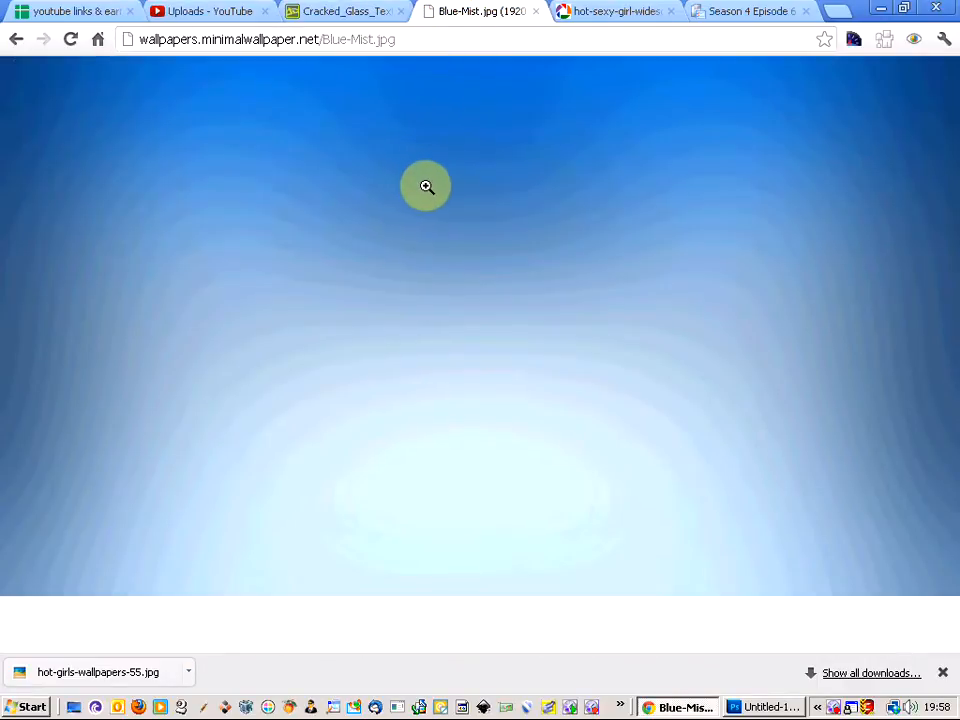
Copy the Blue-Mist wallpaper from Chrome and paste it into Photoshop as Layer 1.
right_click(426, 186)
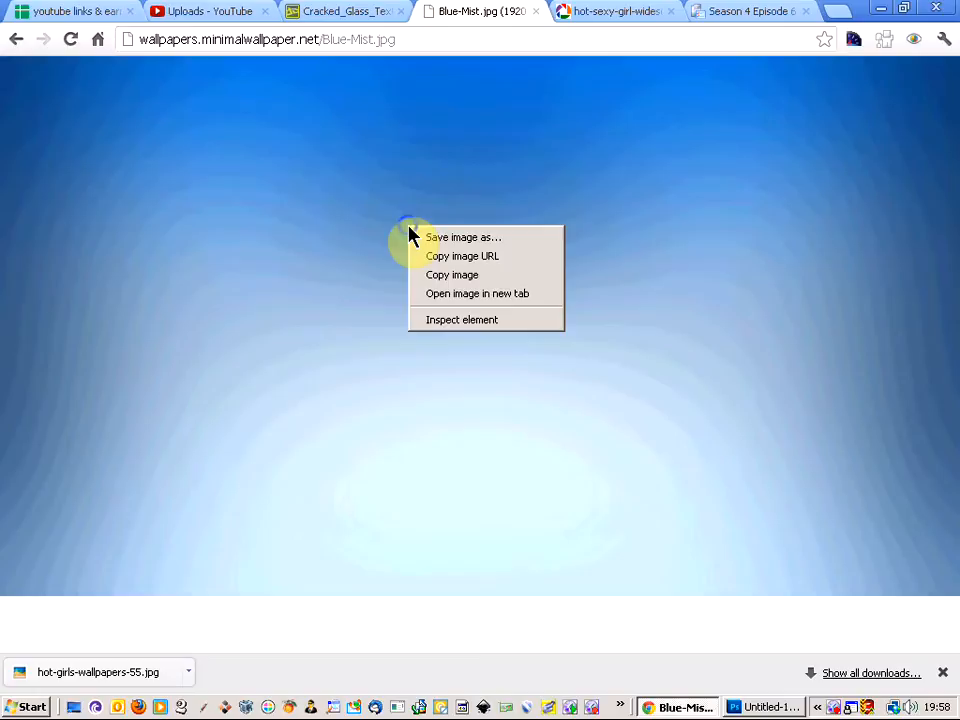
mouse_move(452, 276)
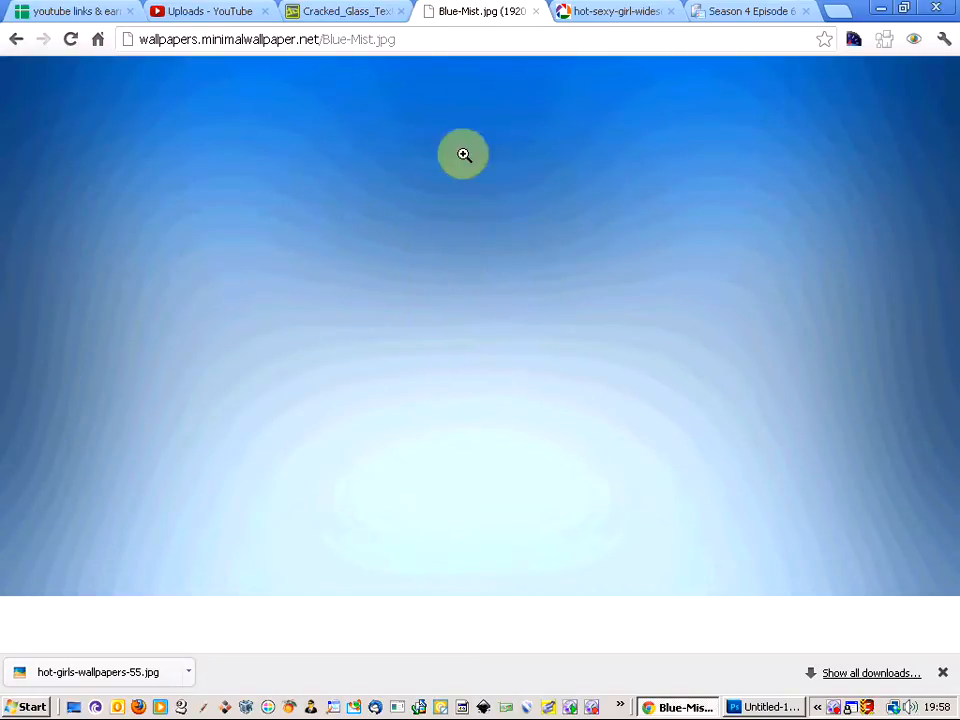
left_click(764, 708)
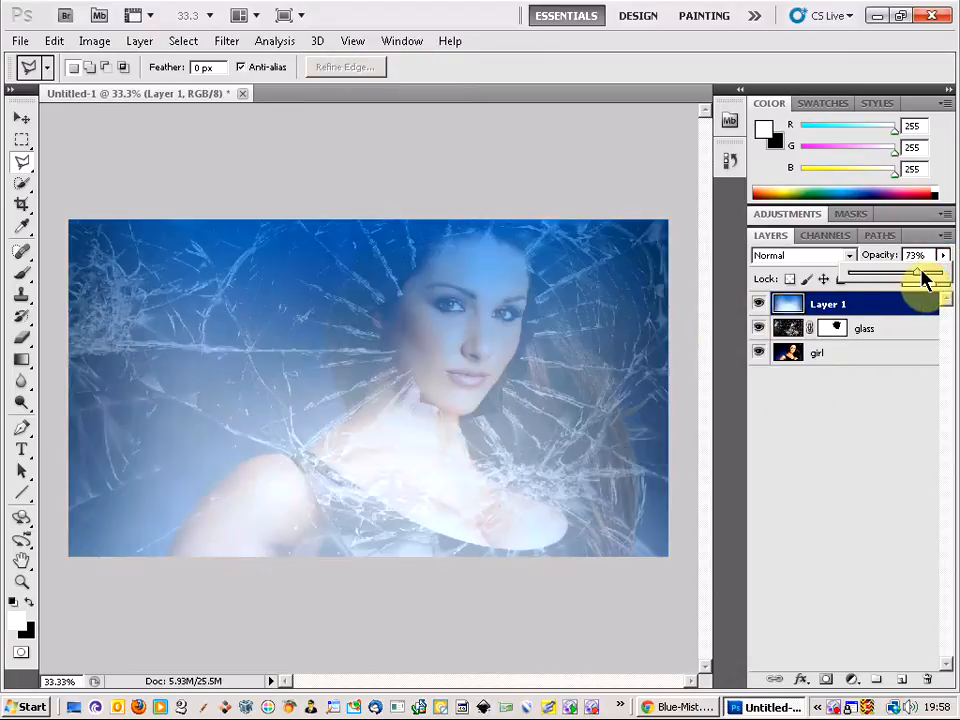
Lower the mist layer's opacity to 30%.
left_click_drag(918, 272, 900, 272)
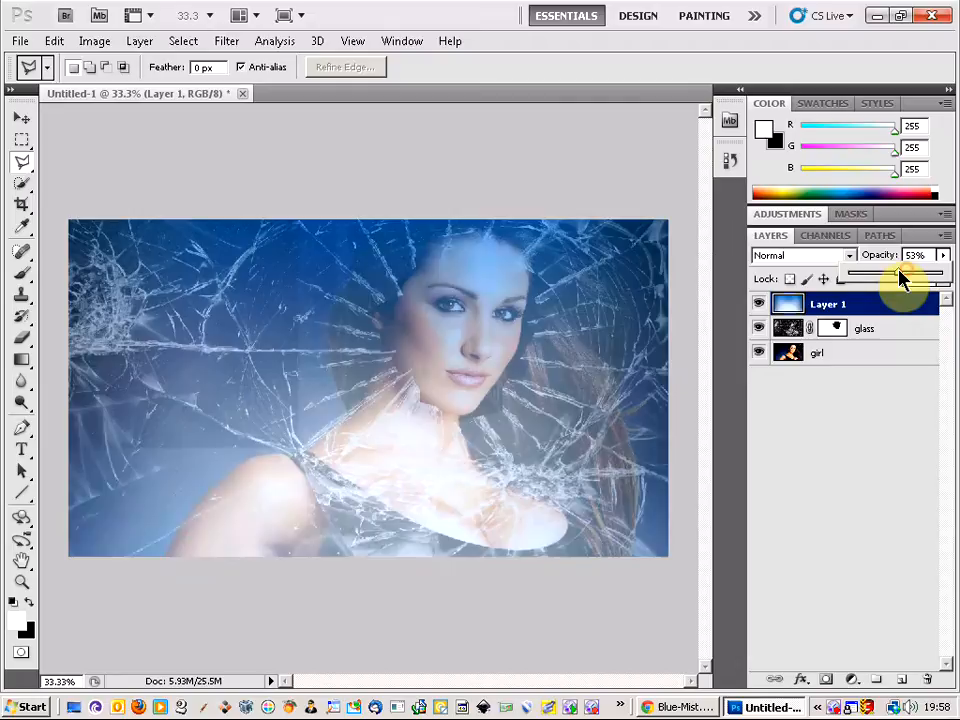
left_click_drag(904, 278, 880, 278)
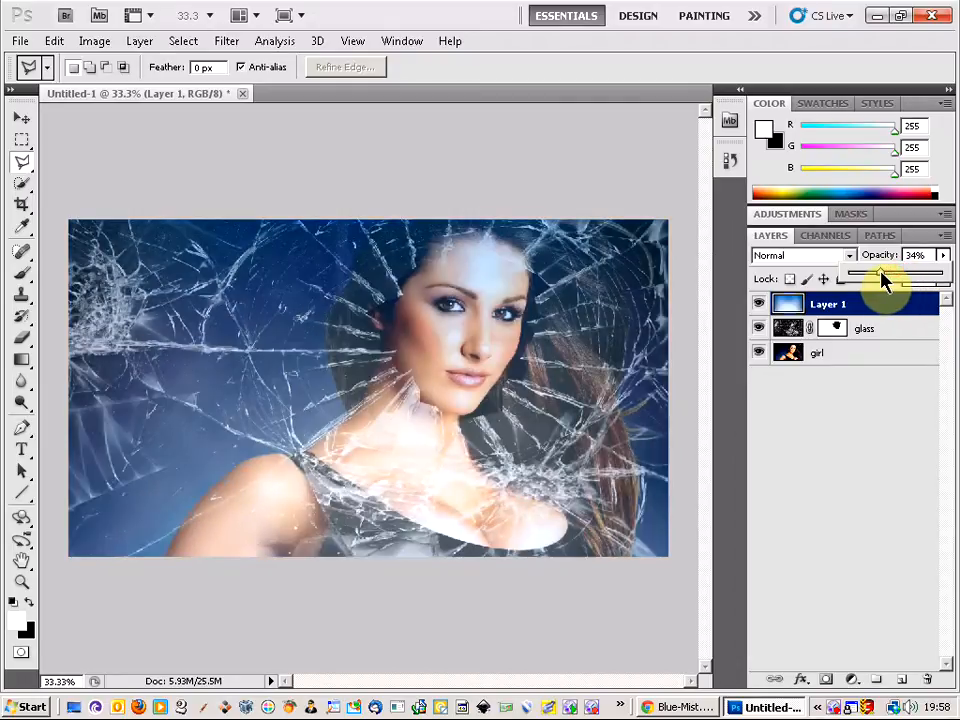
left_click_drag(888, 272, 878, 272)
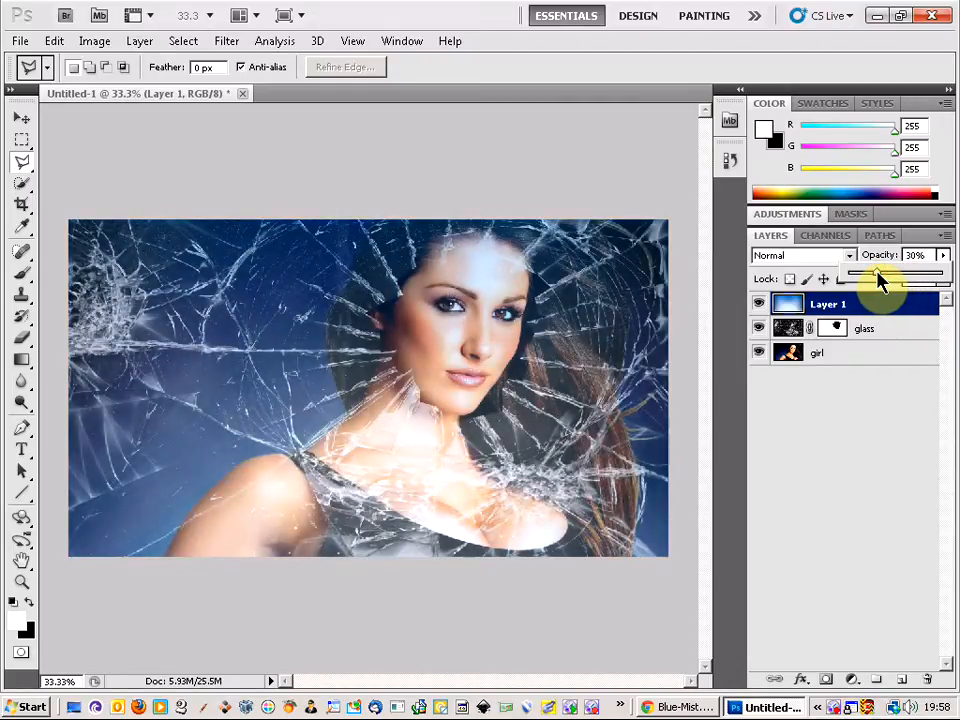
left_click_drag(876, 272, 884, 272)
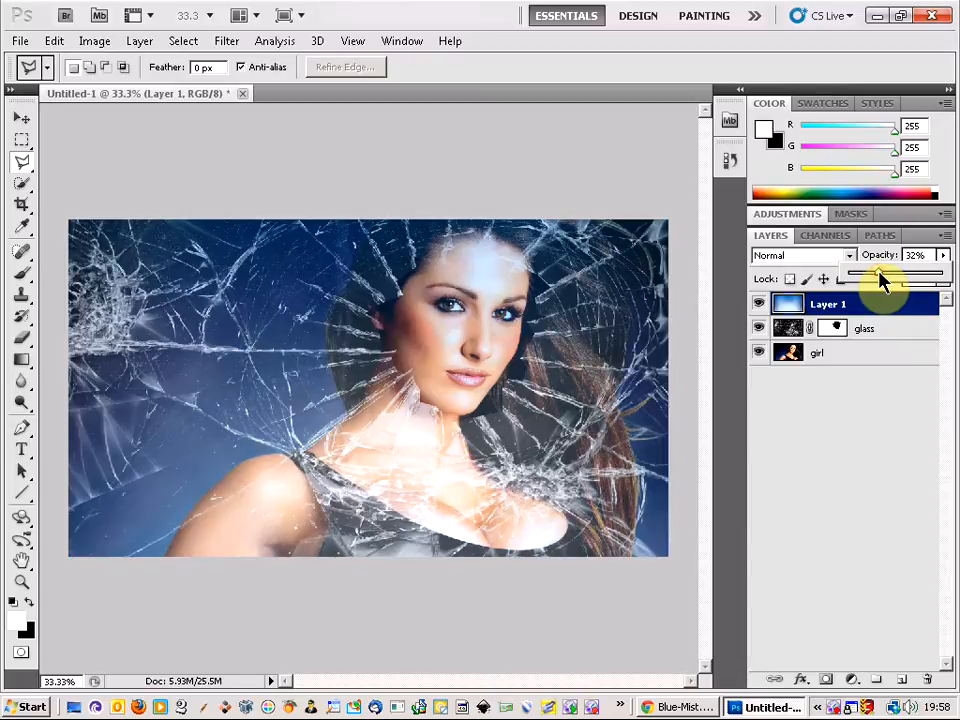
left_click_drag(876, 272, 882, 272)
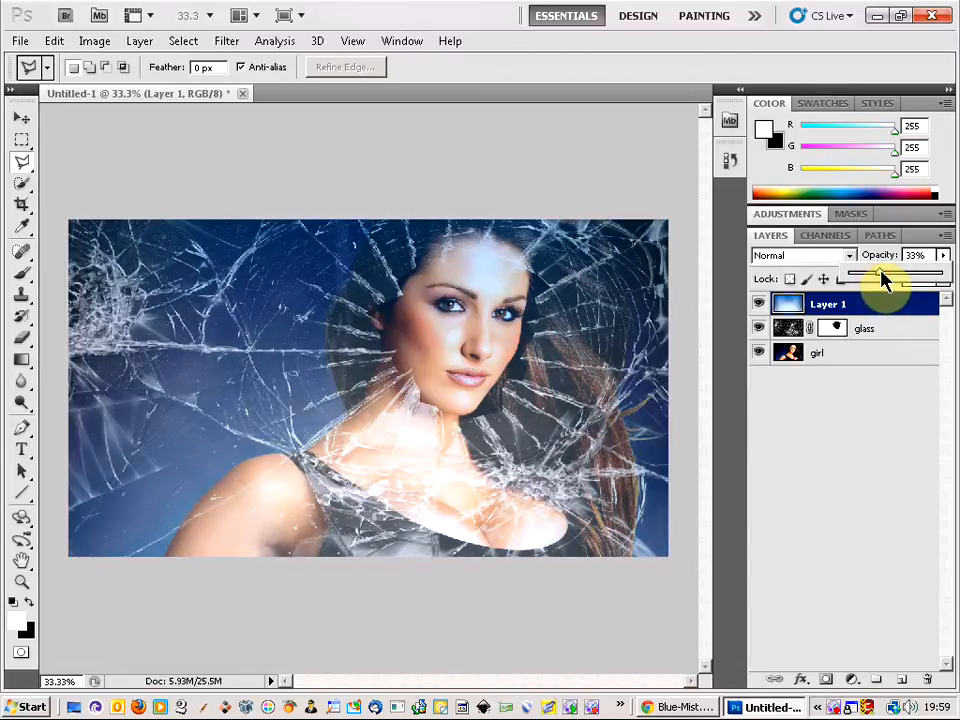
left_click_drag(880, 272, 876, 272)
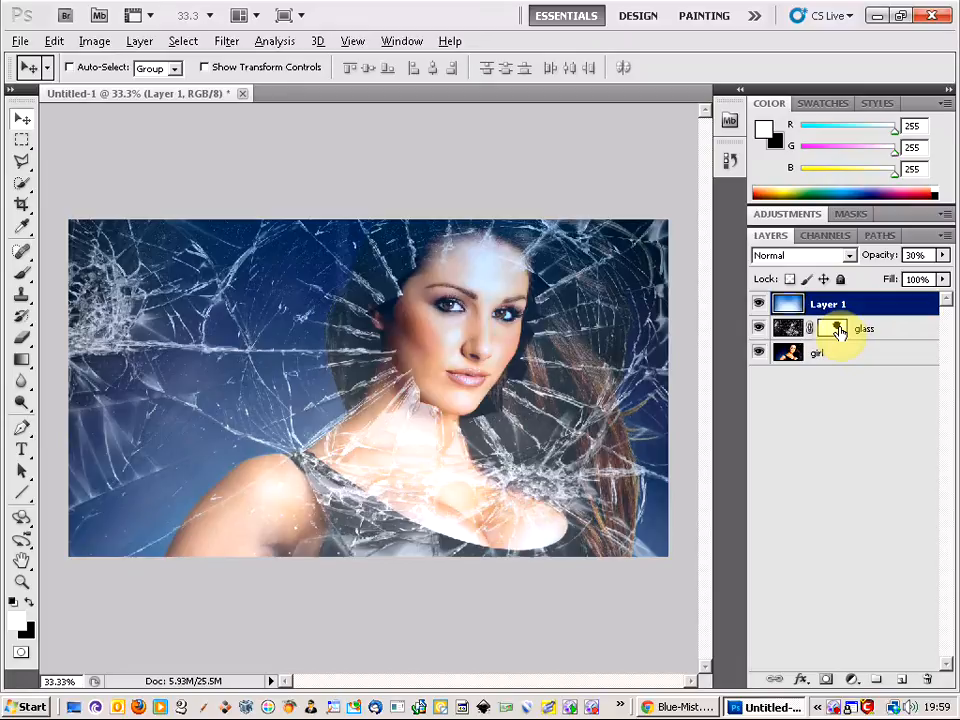
Move the mist layer below glass and rename it 'blue mist'.
left_click(828, 304)
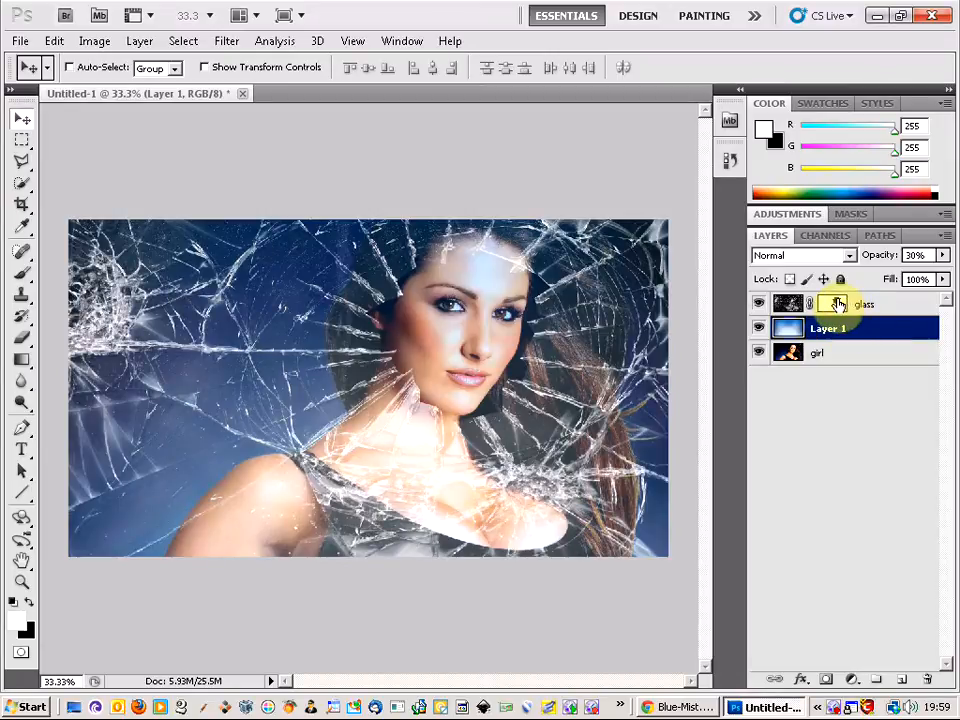
right_click(828, 328)
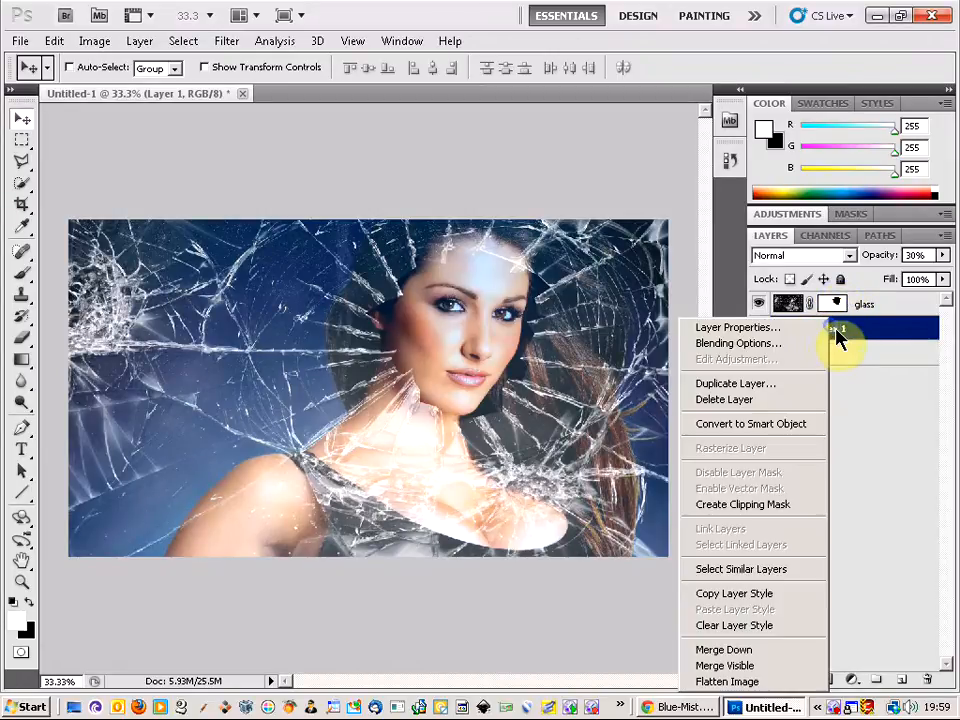
left_click(738, 328)
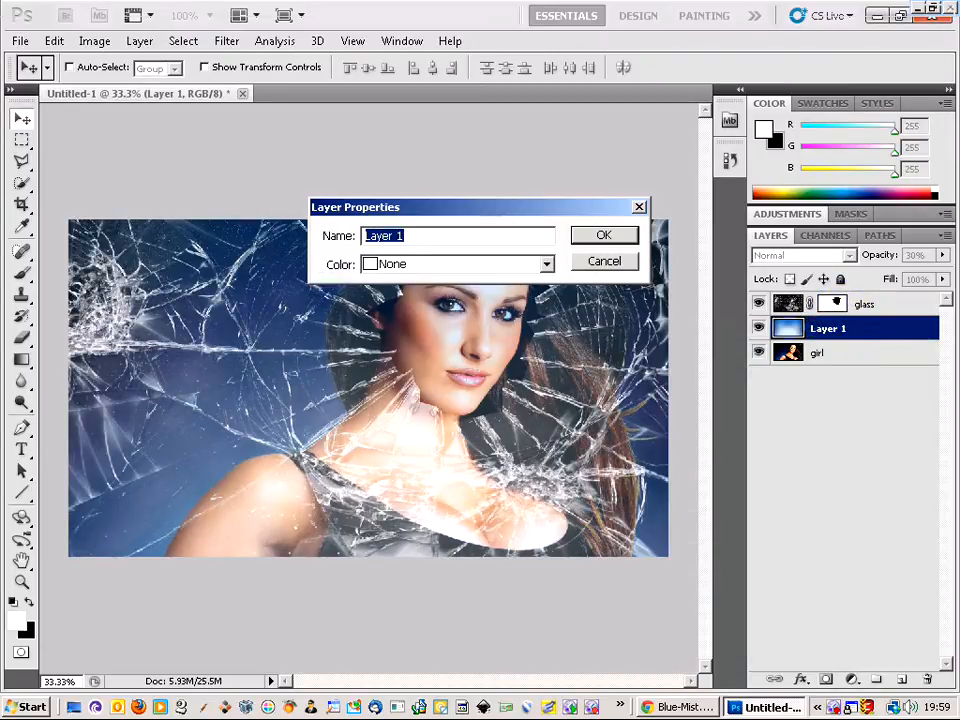
type("blue mi")
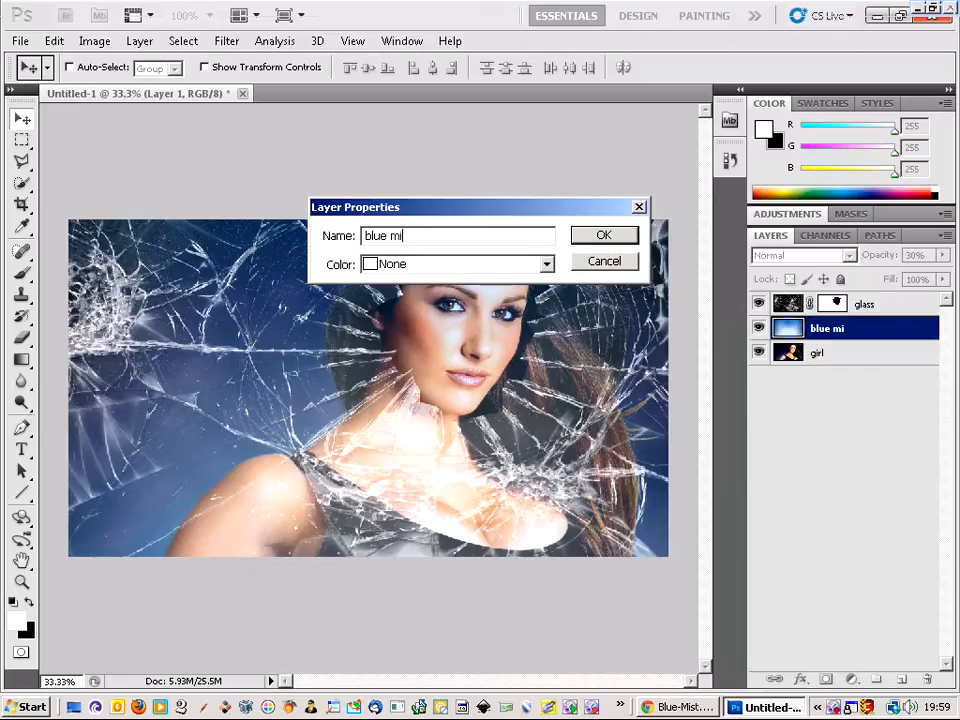
left_click(604, 234)
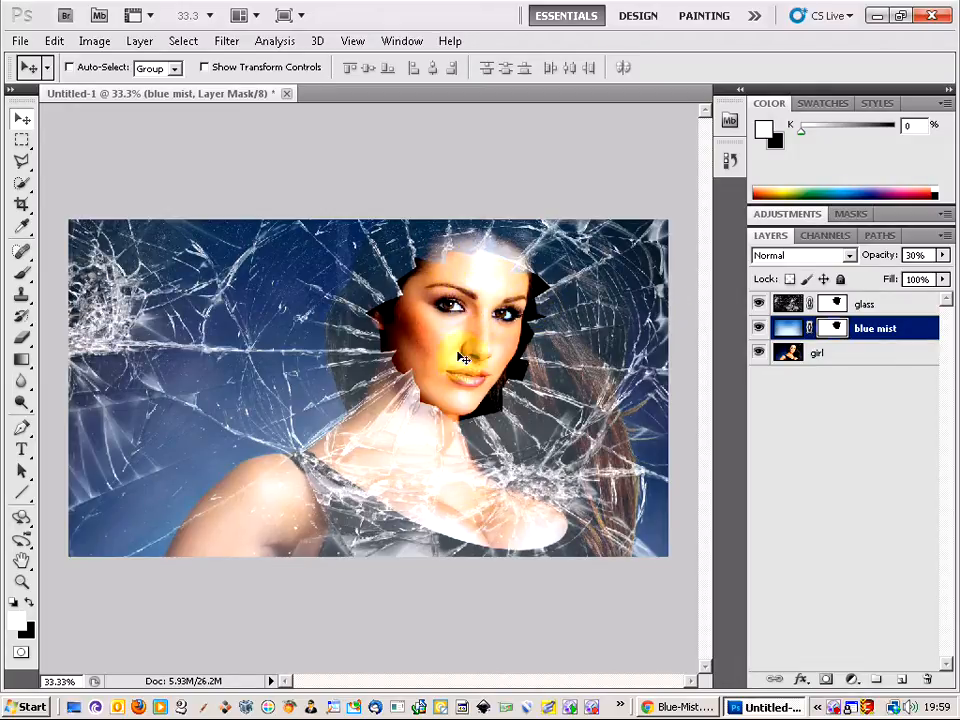
Mask the blue mist layer so the mist is cleared from her face.
left_click(924, 254)
type("100")
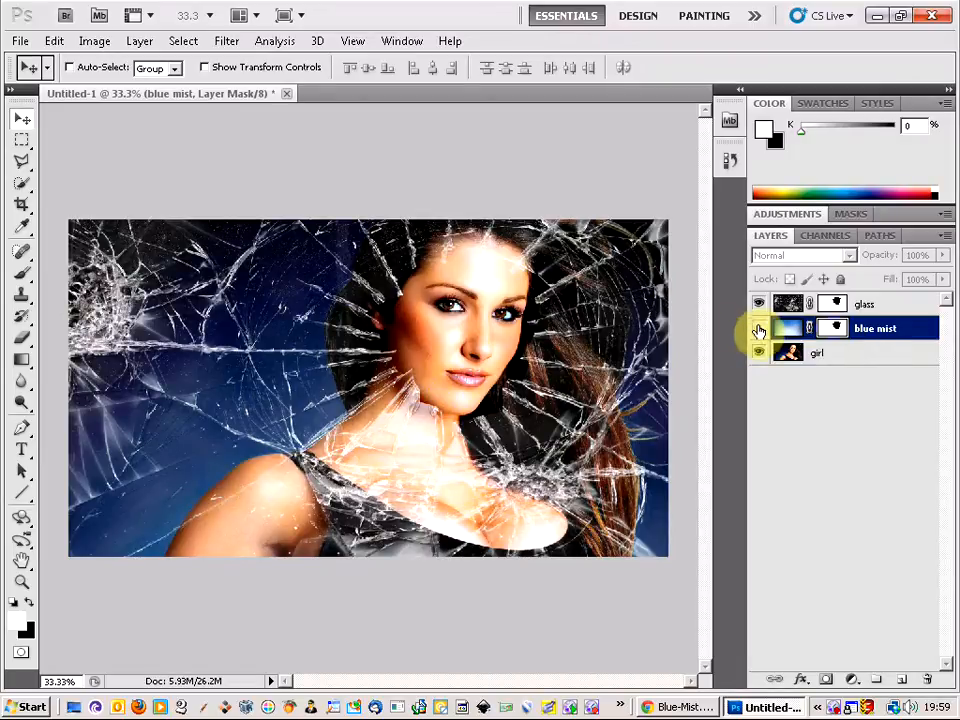
left_click(916, 254)
type("30")
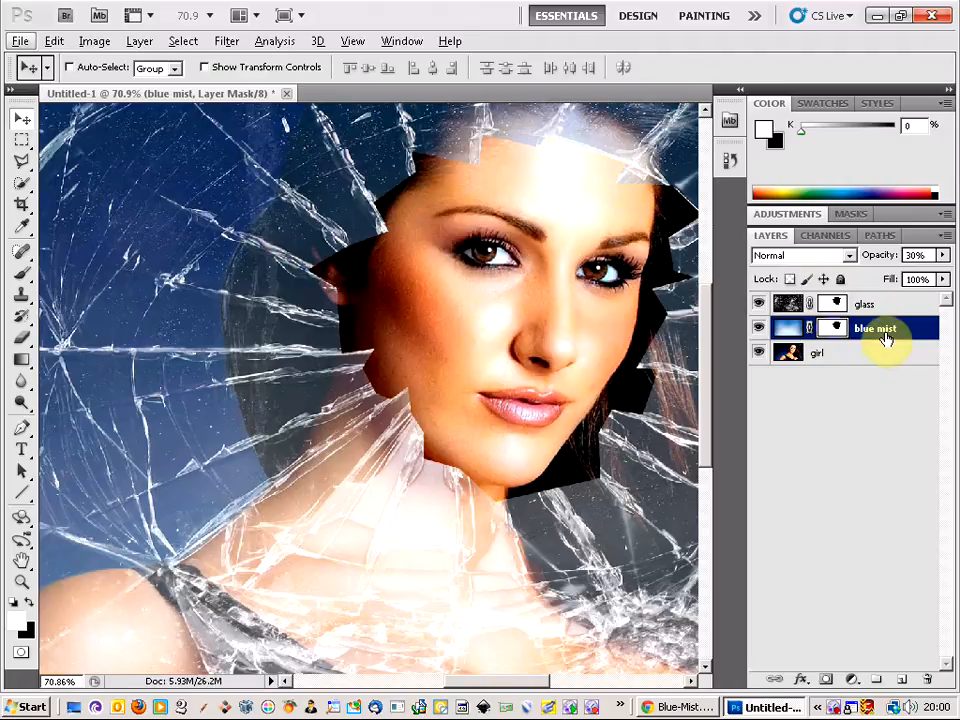
Give the blue mist layer Drop Shadow and Bevel and Emboss effects via Blending Options.
right_click(876, 328)
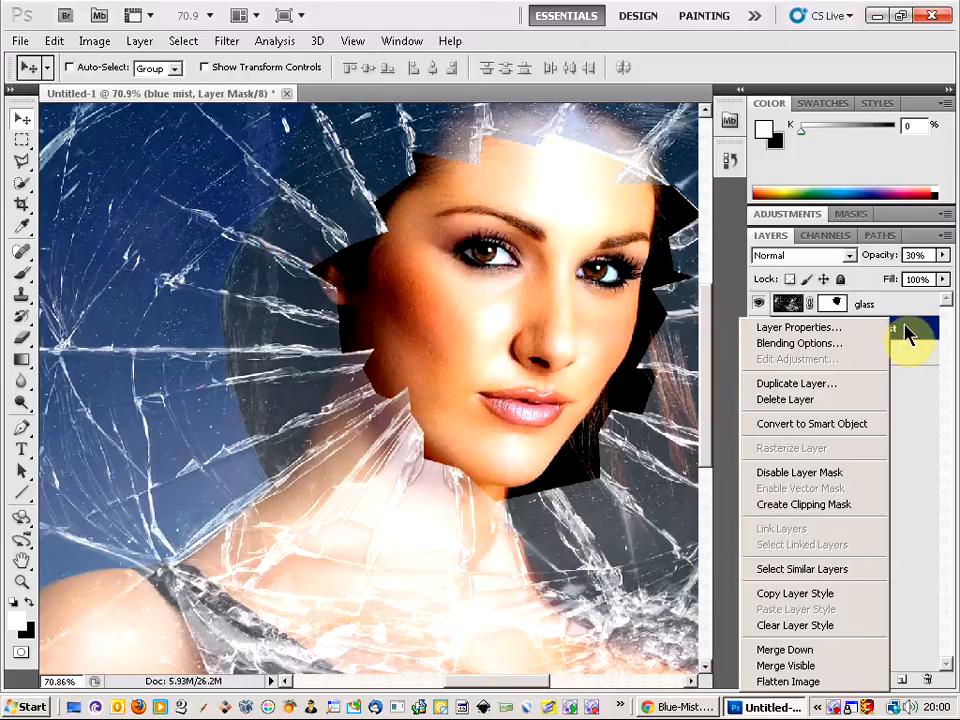
mouse_move(810, 344)
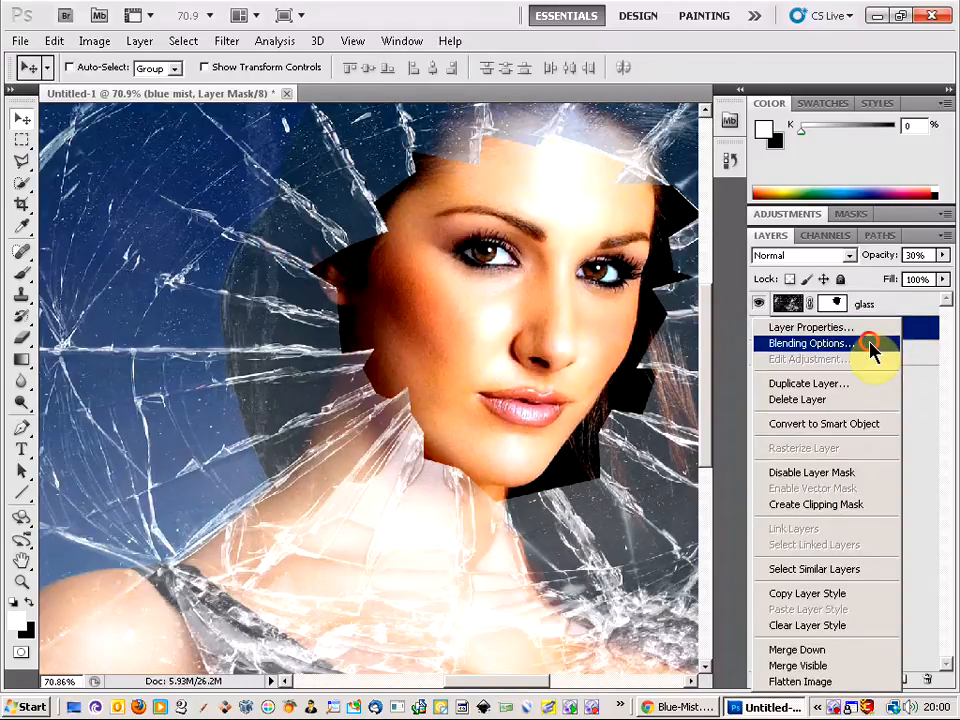
left_click(810, 344)
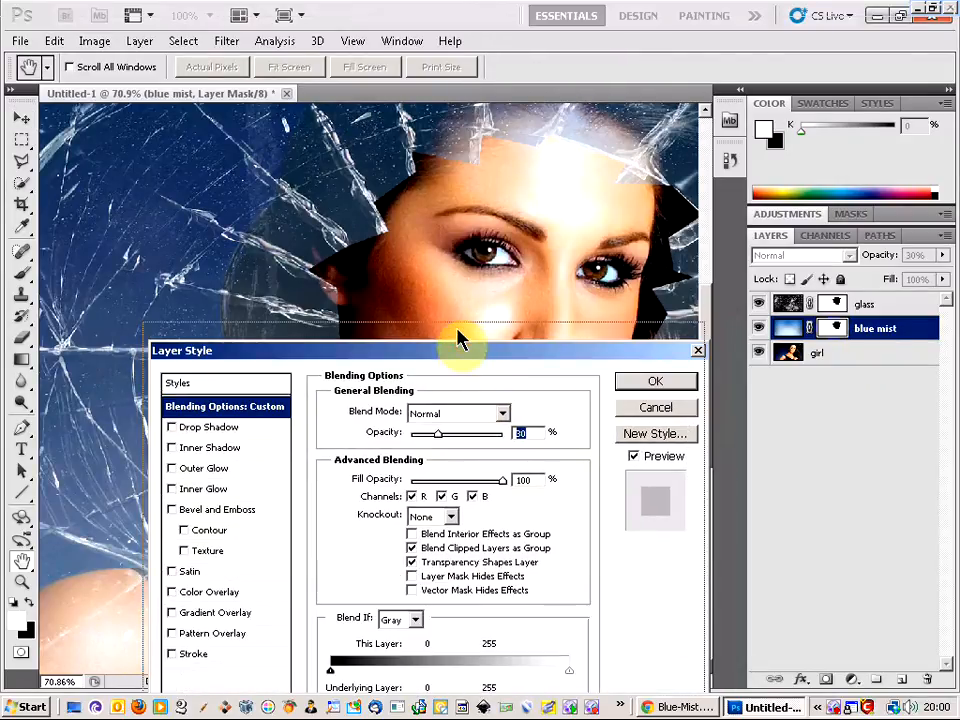
left_click_drag(464, 350, 444, 308)
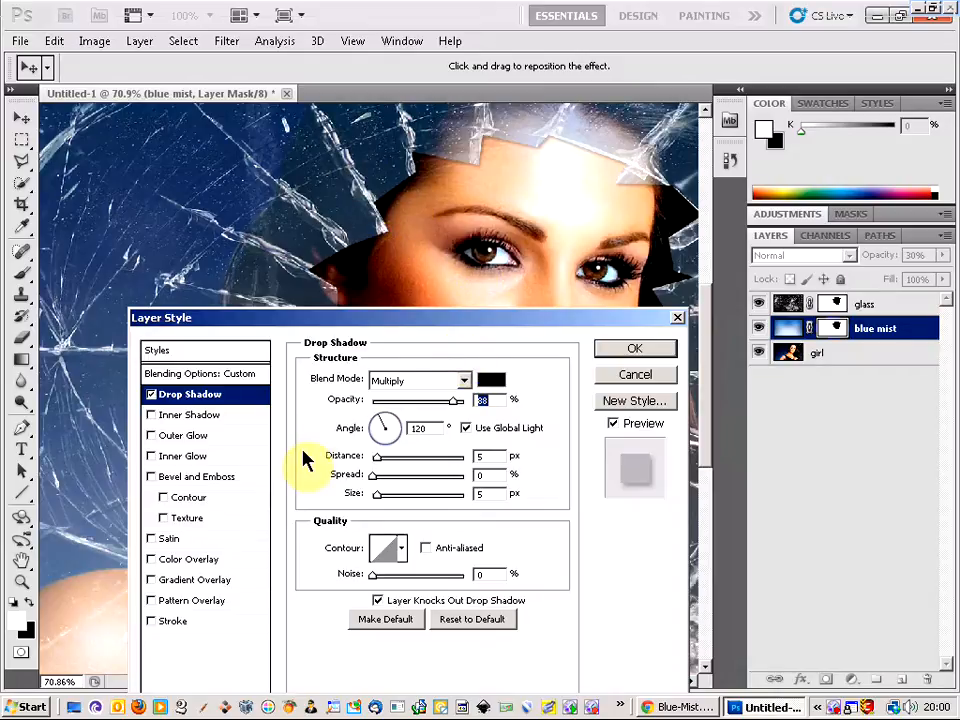
mouse_move(530, 140)
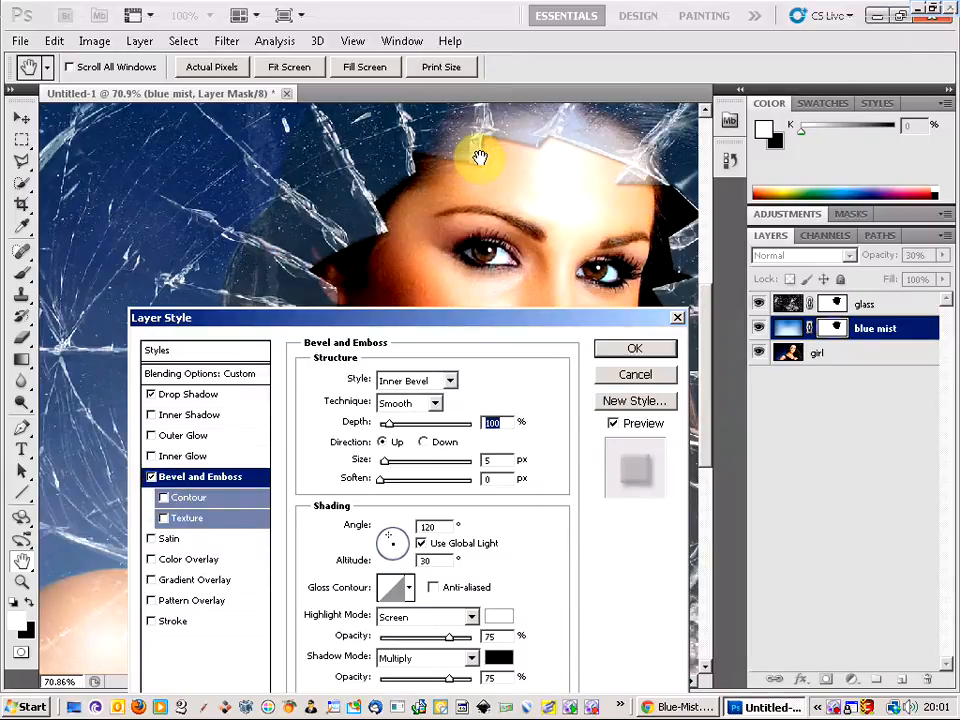
mouse_move(356, 268)
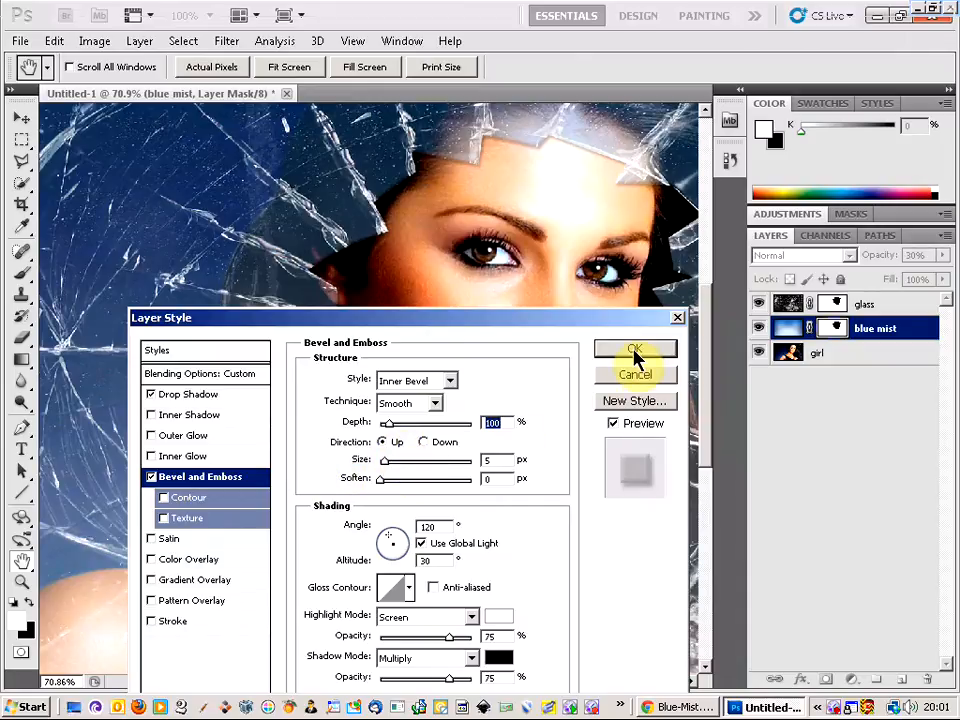
left_click(636, 348)
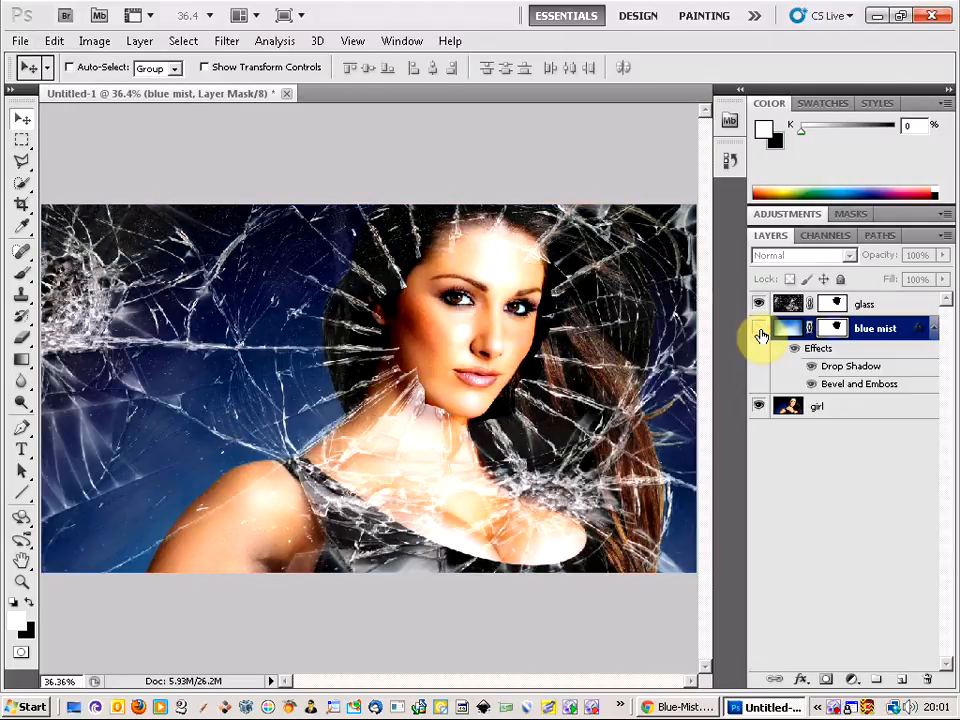
Stamp all visible layers into a new Layer 1 above the glass layer.
left_click(916, 254)
type("30")
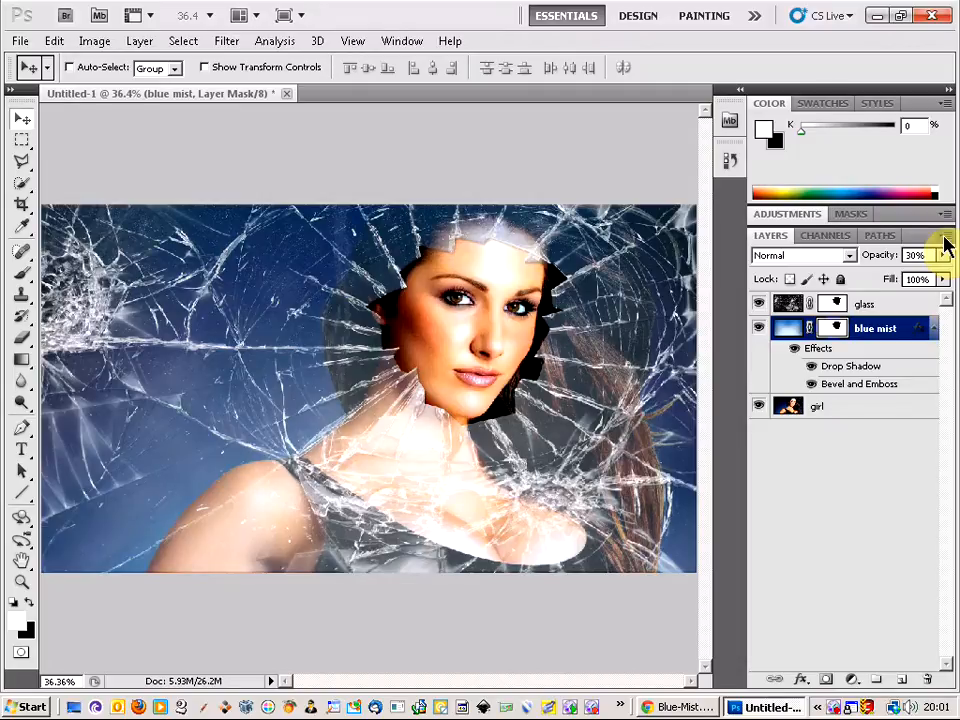
left_click(864, 304)
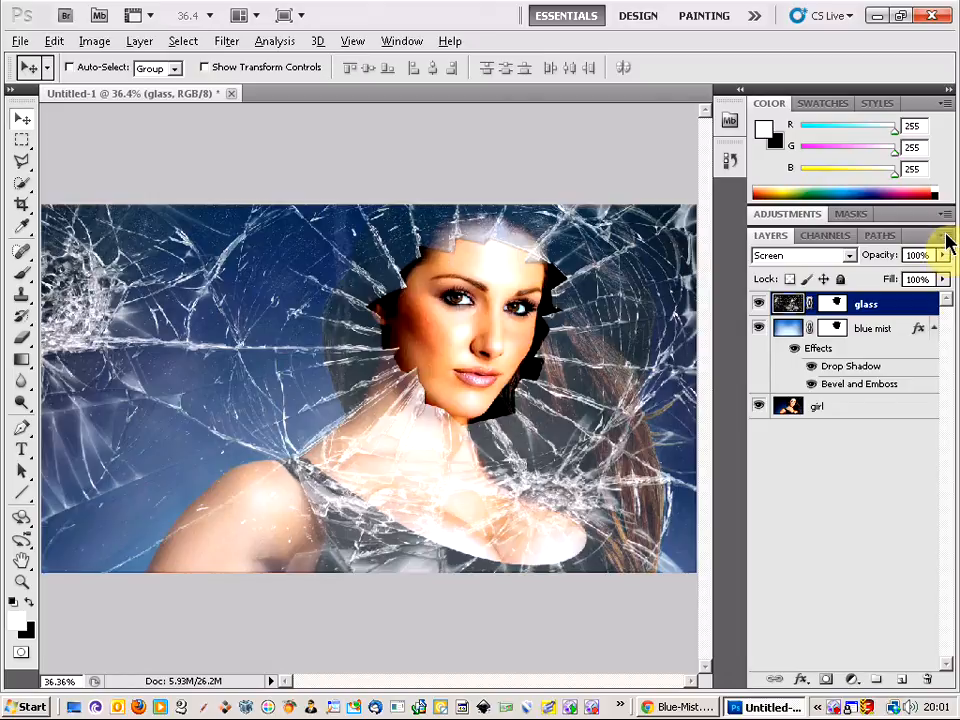
left_click(944, 240)
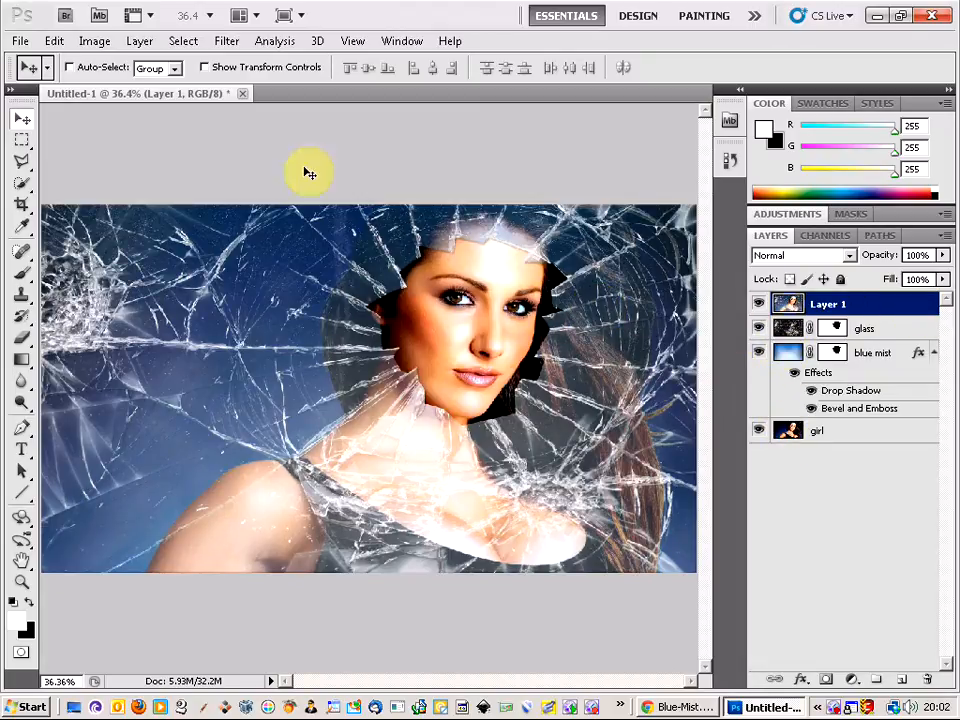
left_click(140, 40)
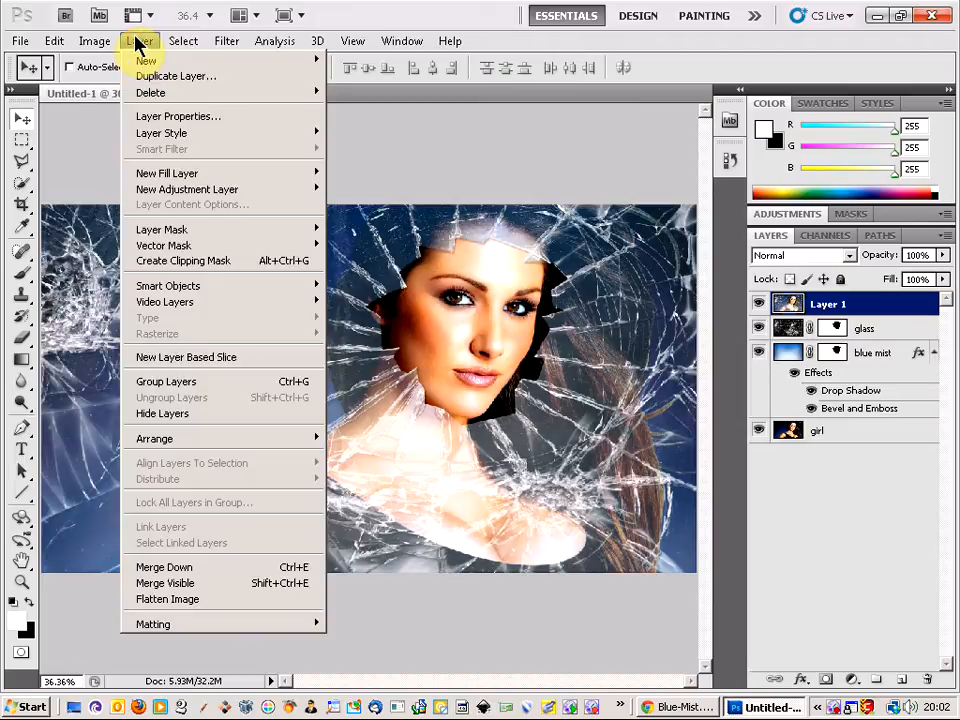
In Hue/Saturation, settle Layer 1's hue at +16 for a cool blue cast.
left_click(94, 40)
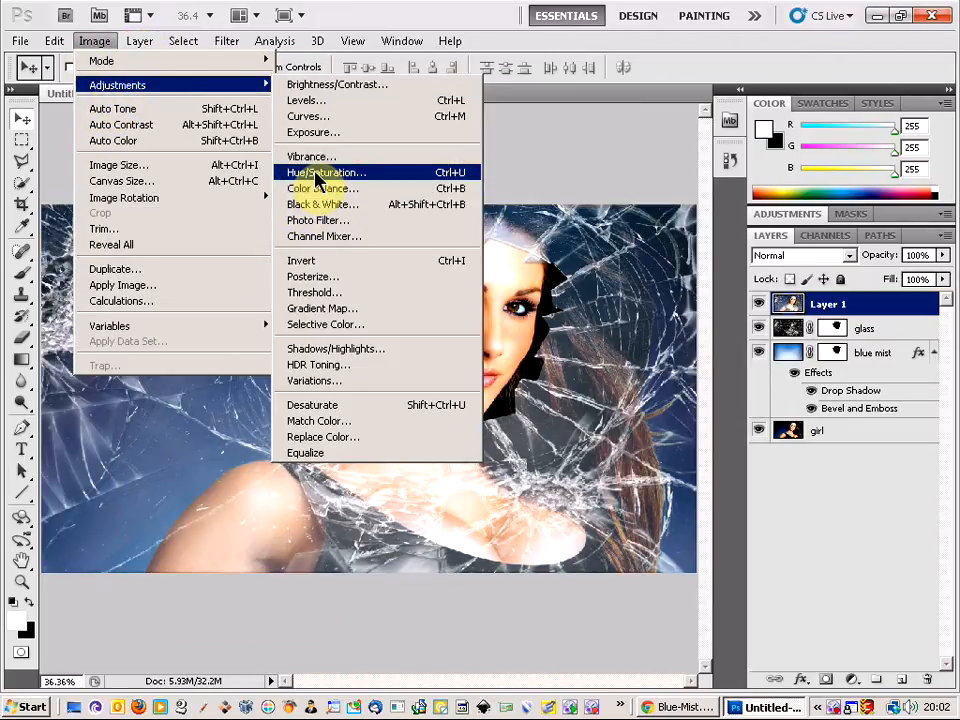
left_click(324, 172)
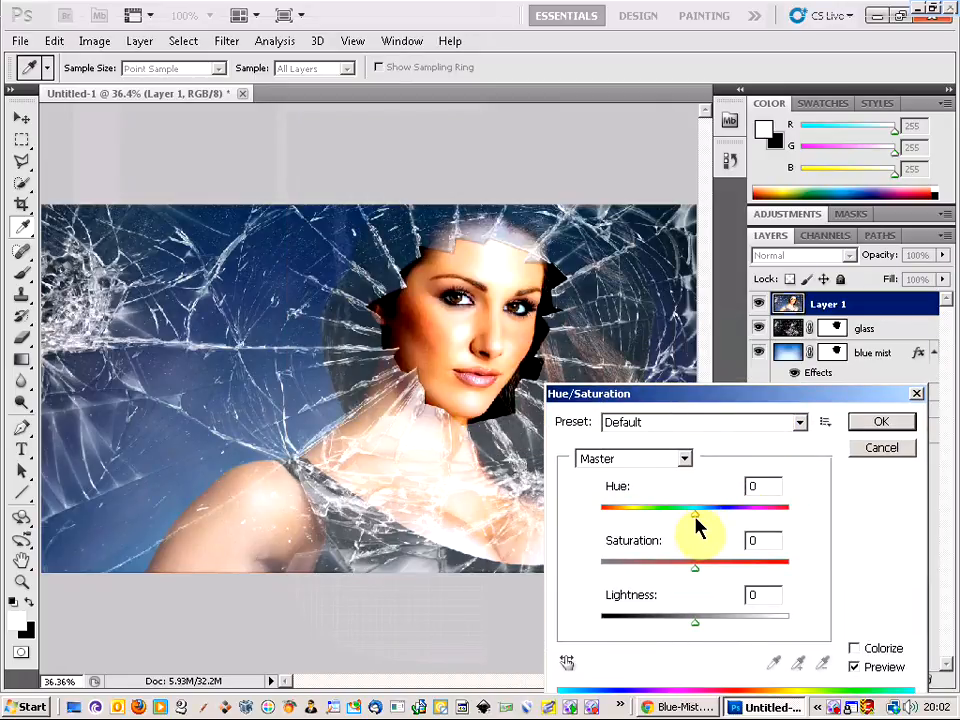
left_click_drag(694, 512, 716, 512)
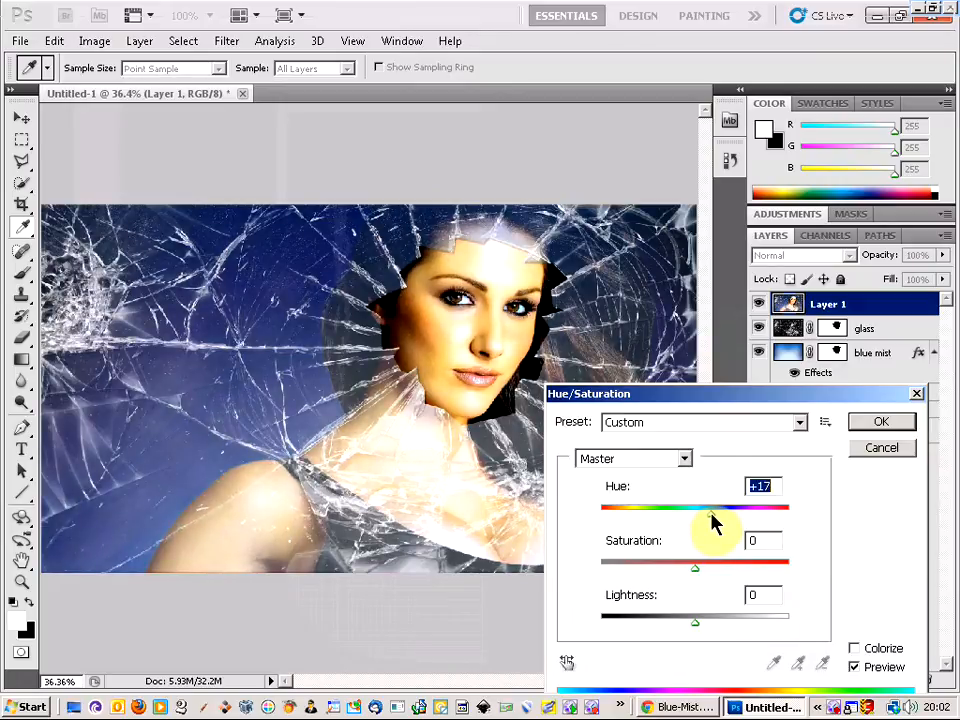
left_click_drag(694, 524, 736, 524)
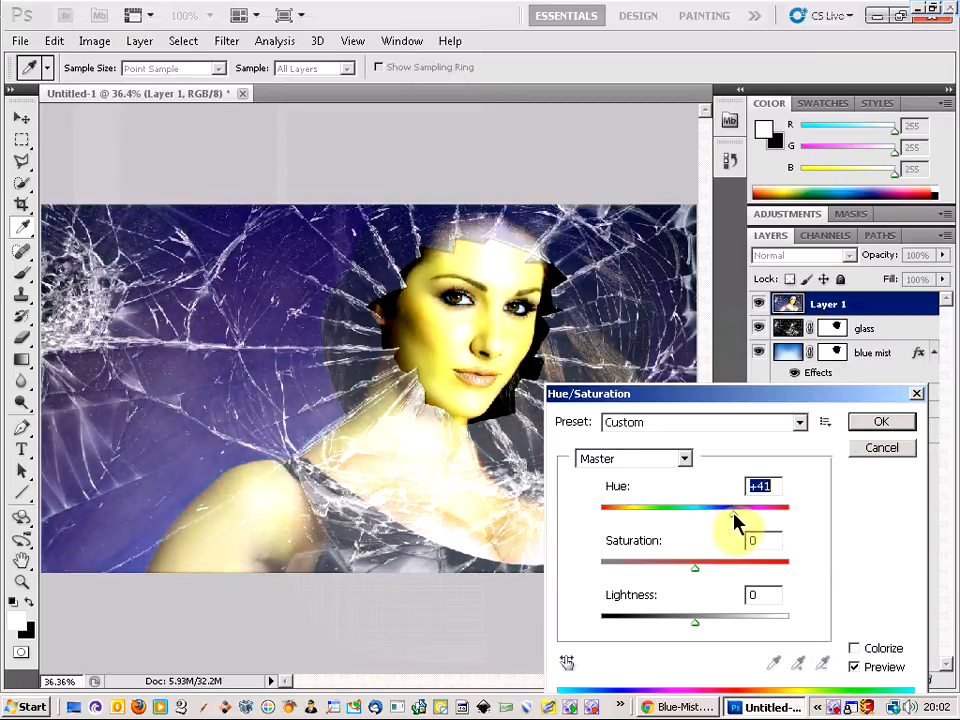
left_click_drag(736, 520, 756, 520)
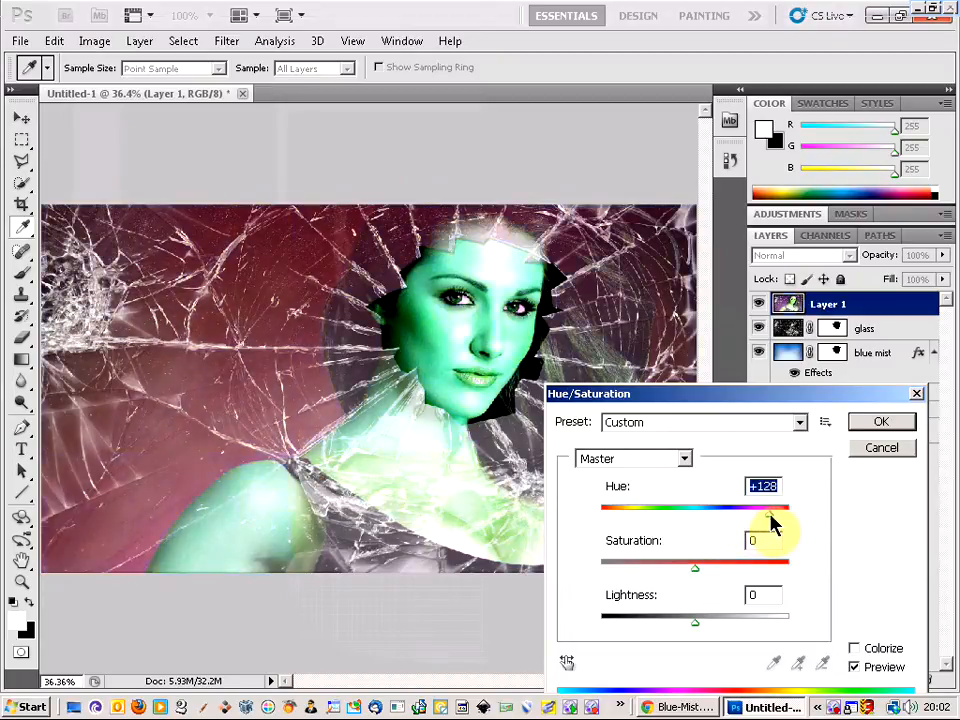
left_click_drag(776, 510, 768, 510)
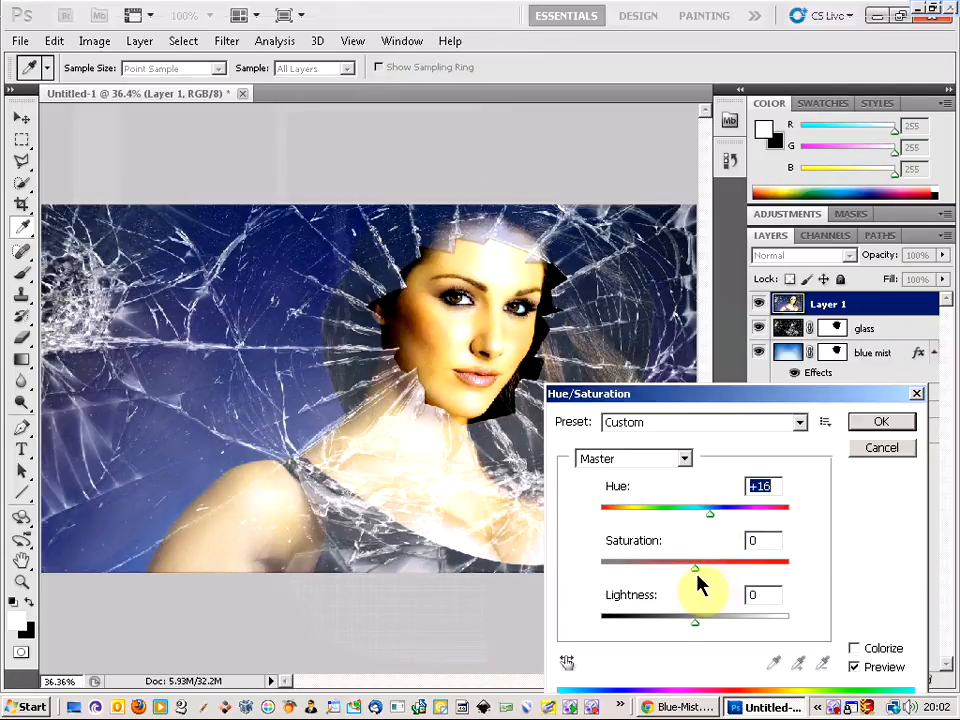
Lower the saturation to taste and confirm the Hue/Saturation adjustment.
left_click_drag(696, 568, 760, 568)
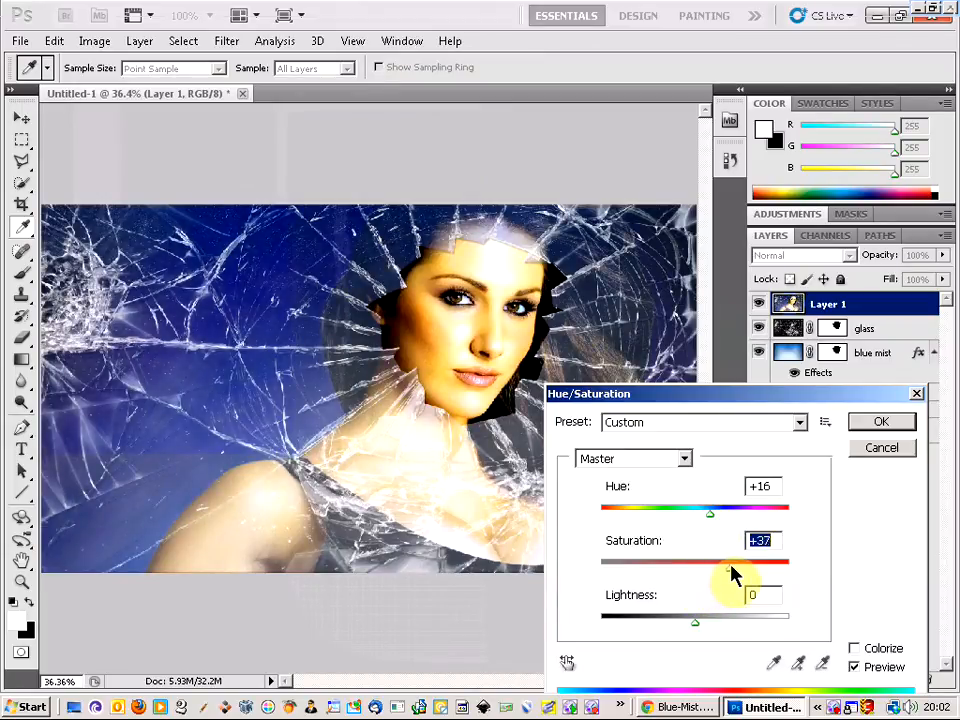
left_click_drag(710, 558, 740, 572)
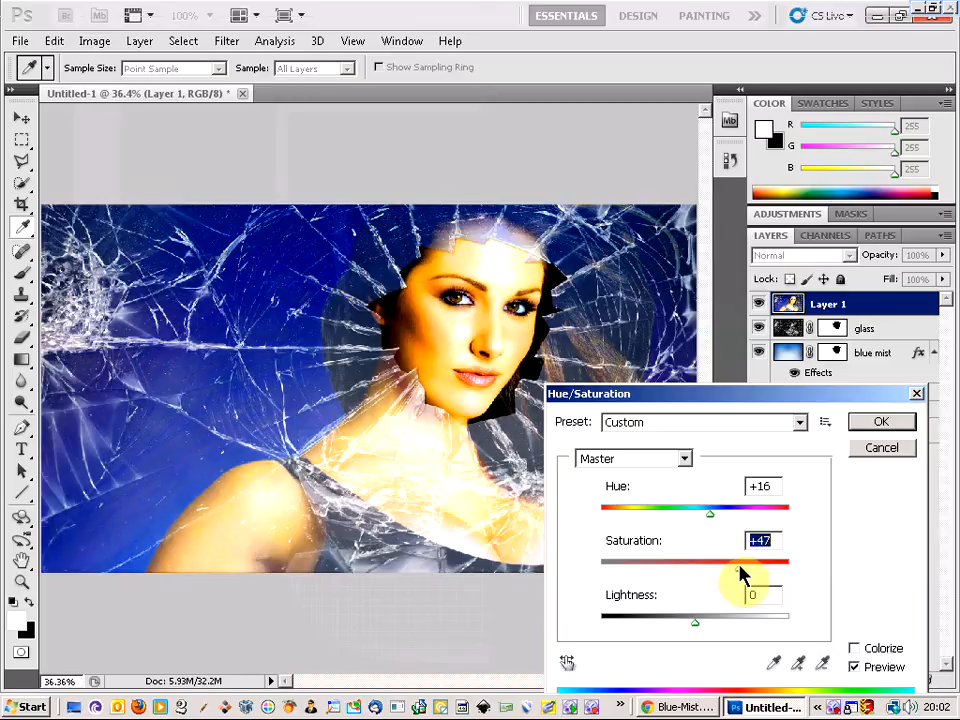
left_click_drag(744, 572, 718, 572)
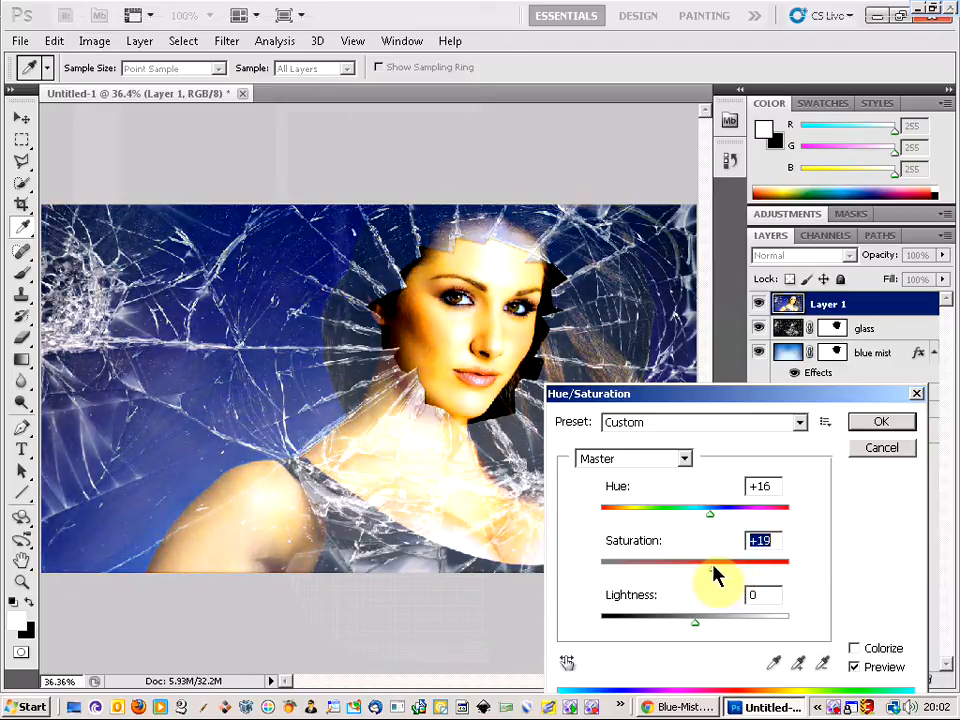
left_click_drag(710, 558, 696, 558)
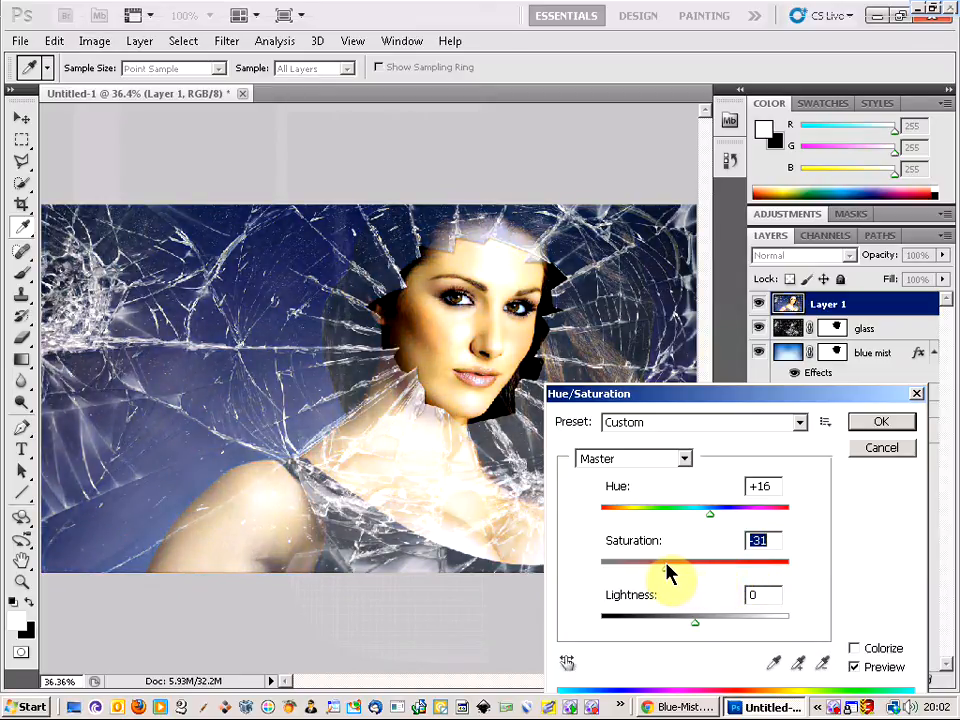
left_click_drag(670, 560, 716, 560)
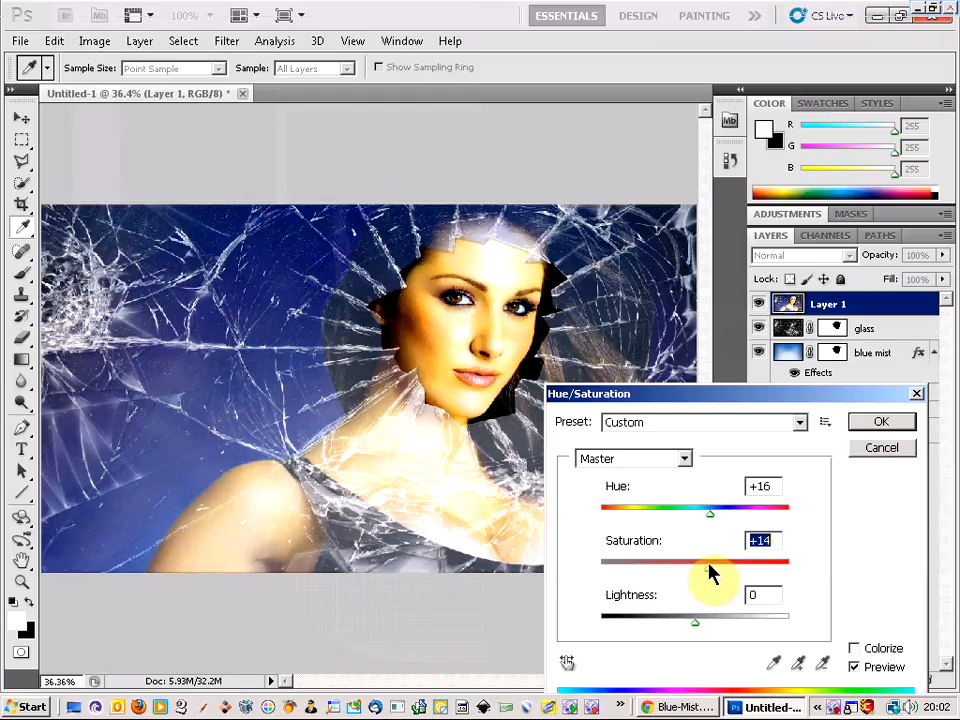
left_click_drag(710, 560, 696, 564)
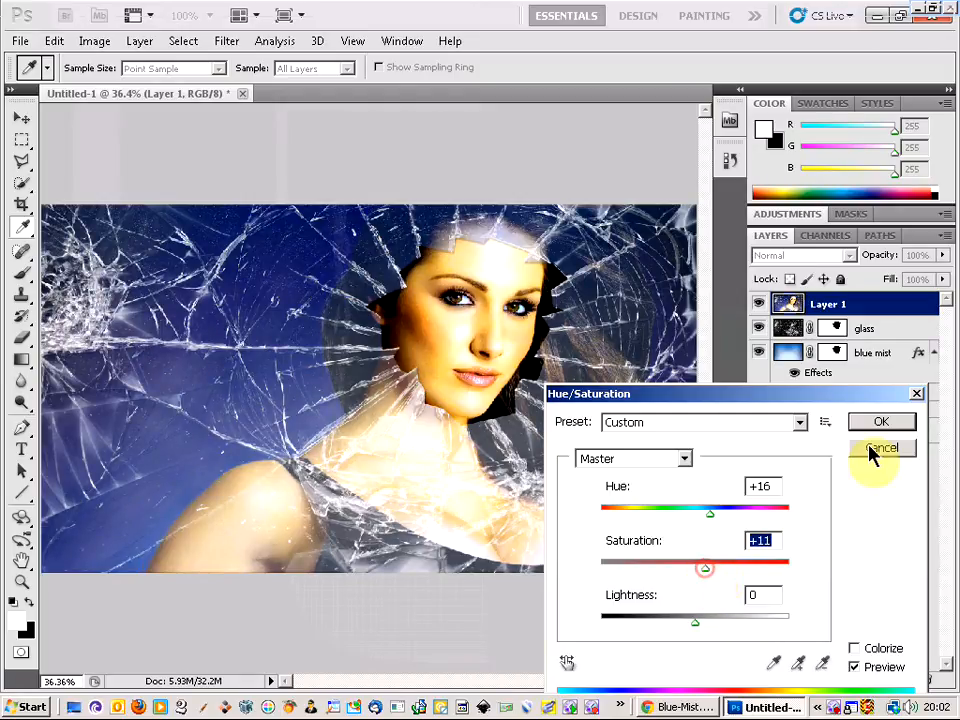
left_click(880, 448)
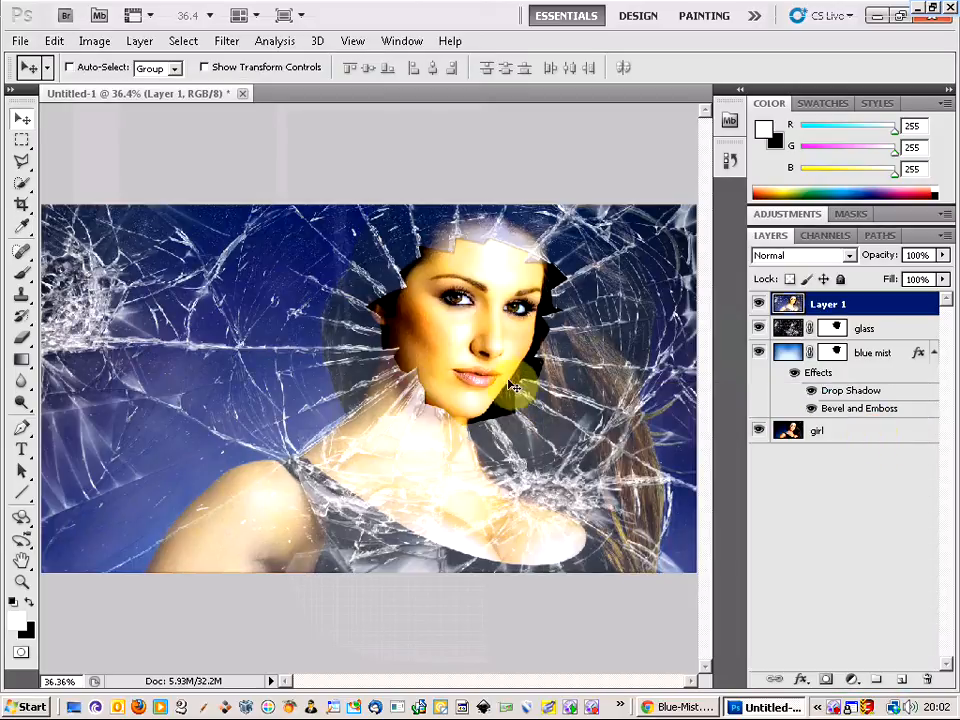